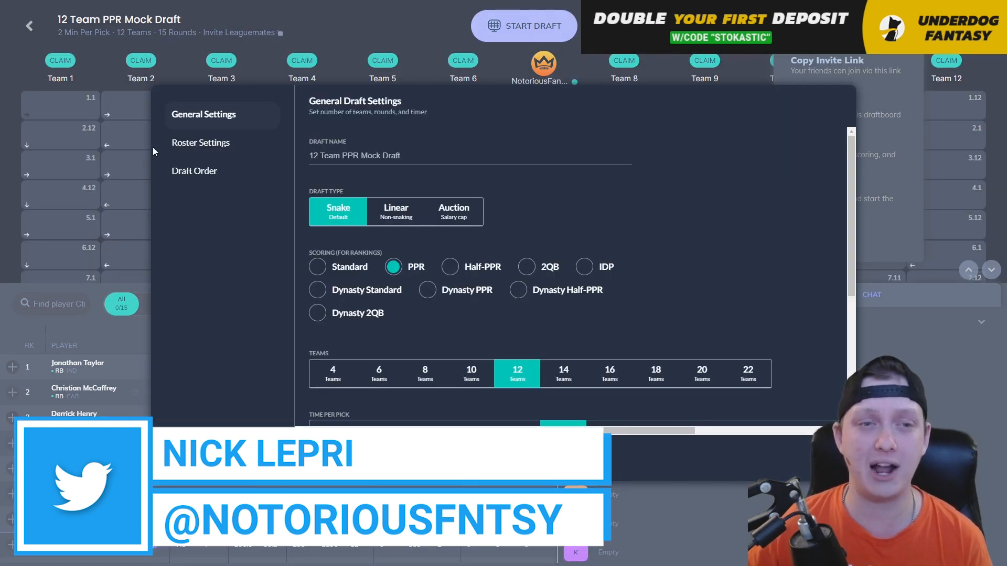
Step: Dismiss the general draft settings and confirm starting the 12-team PPR snake mock draft
left_click(201, 142)
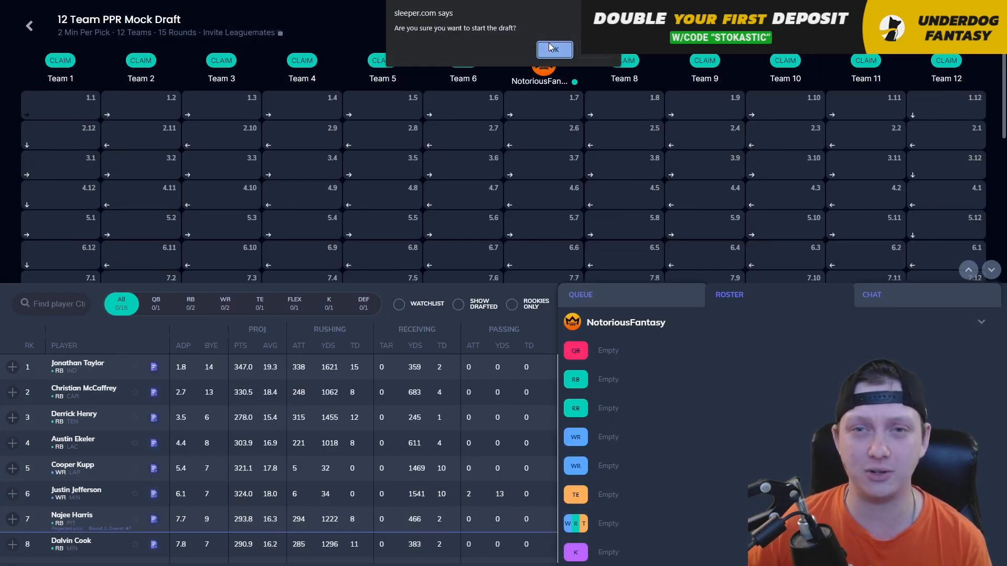
left_click(554, 49)
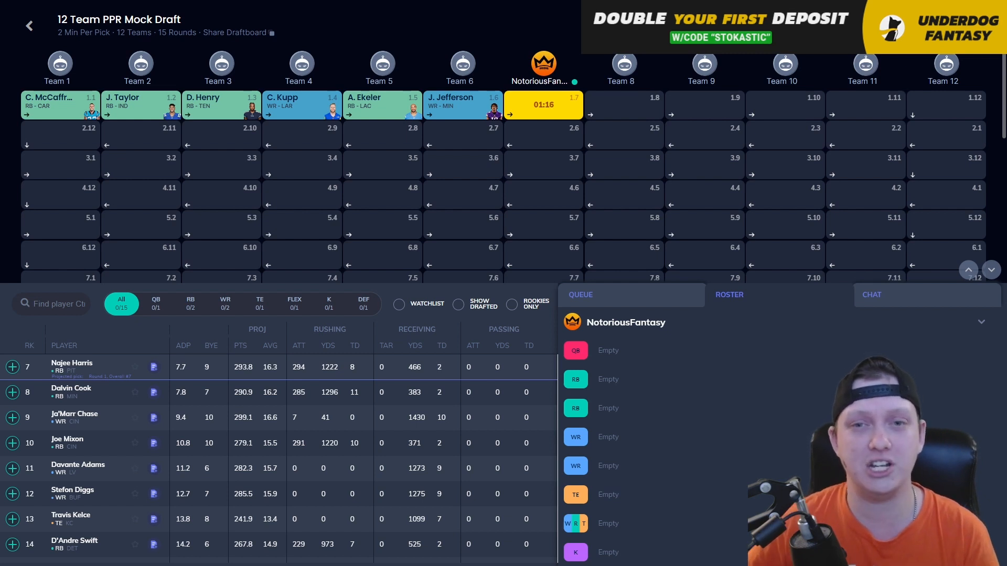
mouse_move(411, 135)
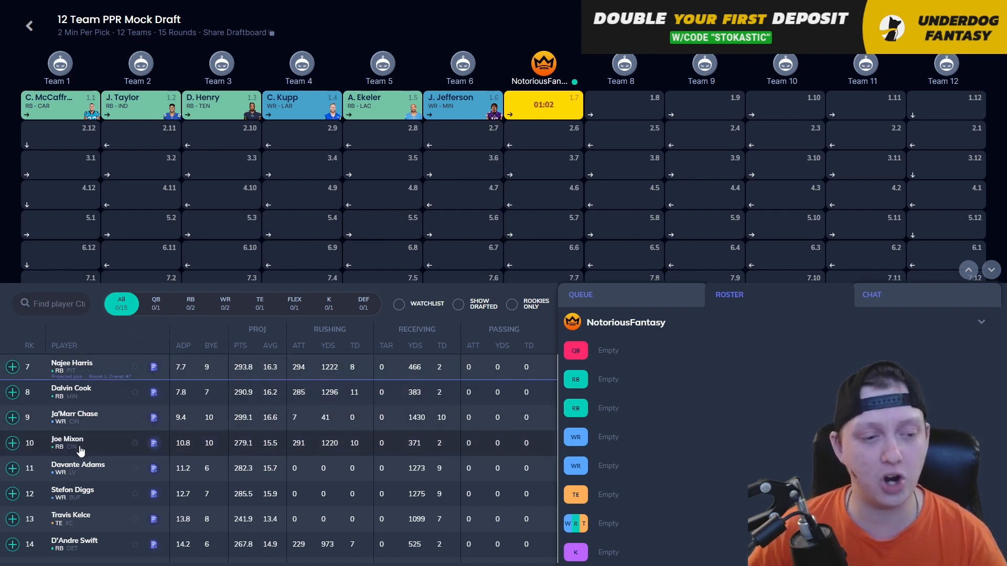
scroll("down", 3)
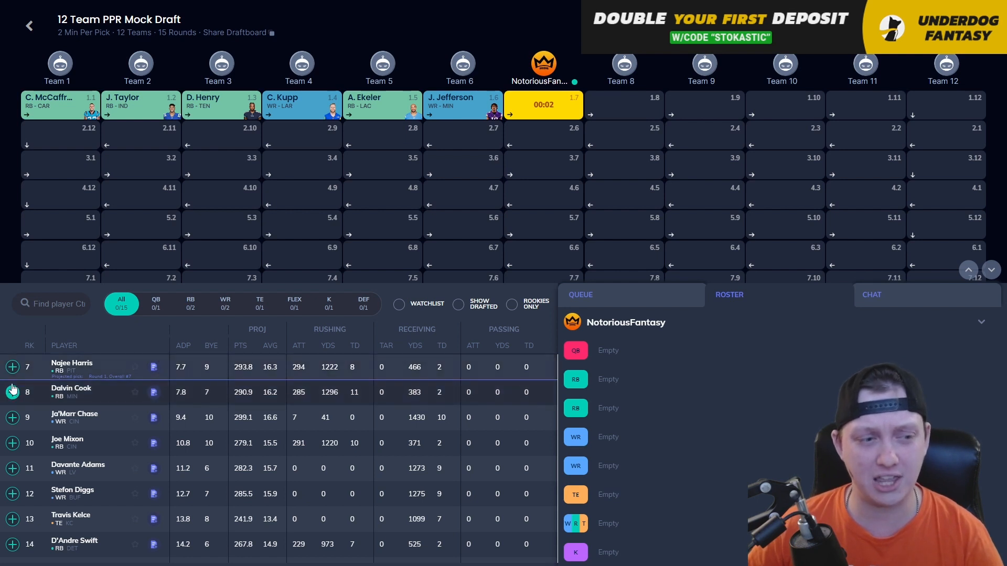
Step: Draft Najee Harris at pick 1.7 as the first running back
left_click(11, 366)
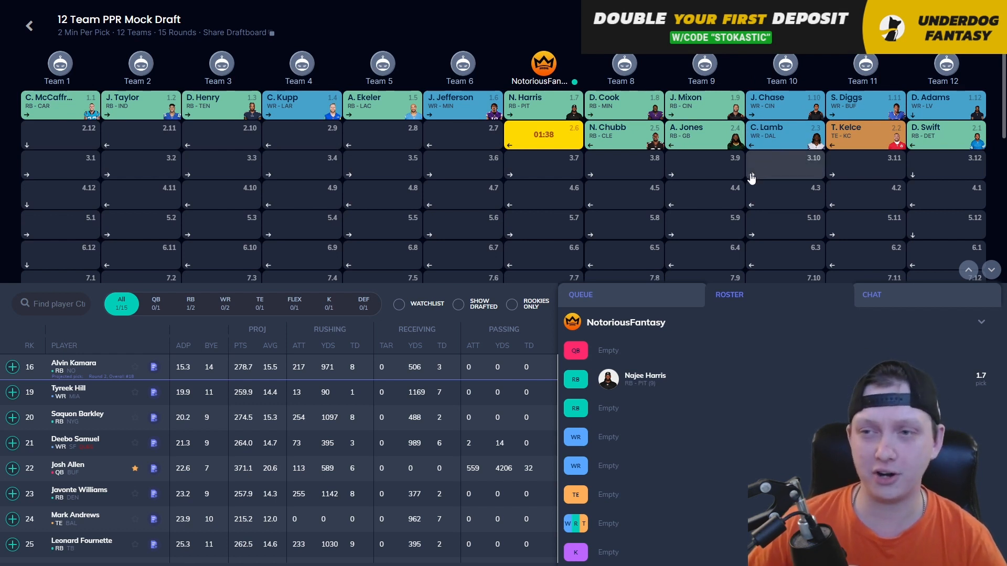
mouse_move(757, 179)
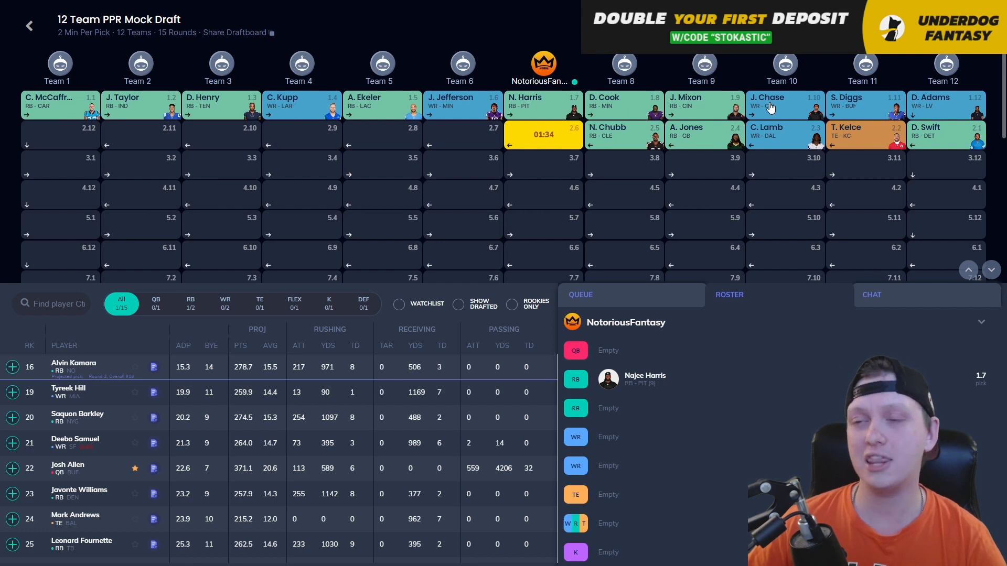
mouse_move(774, 137)
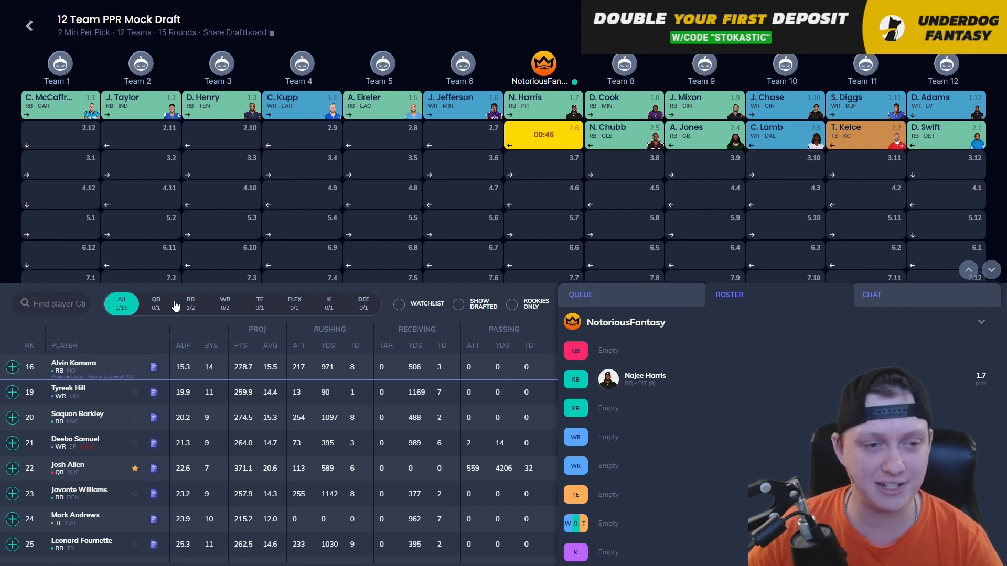
Step: Switch the player list from WR to RB and preview Javonte Williams' player card
left_click(225, 303)
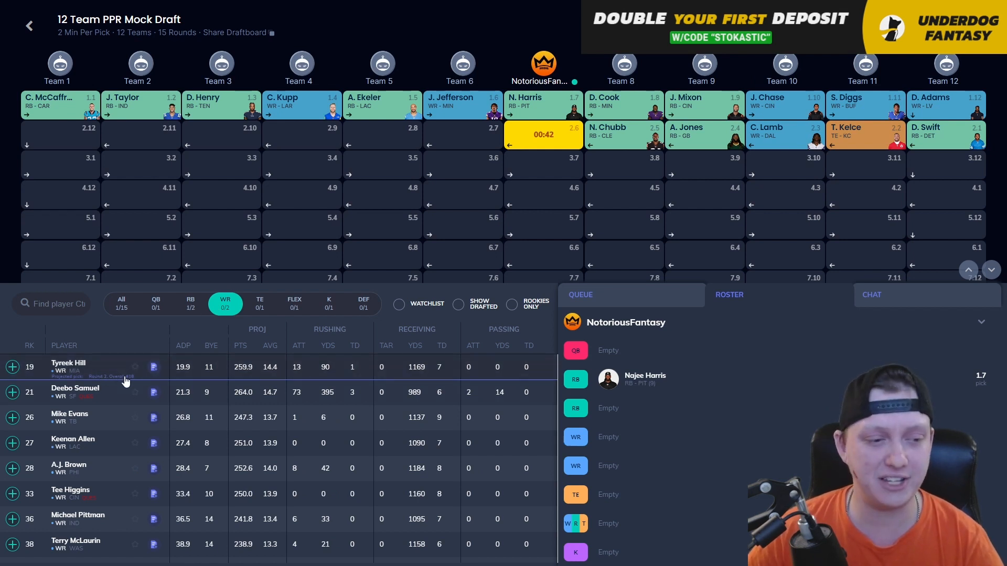
left_click(191, 303)
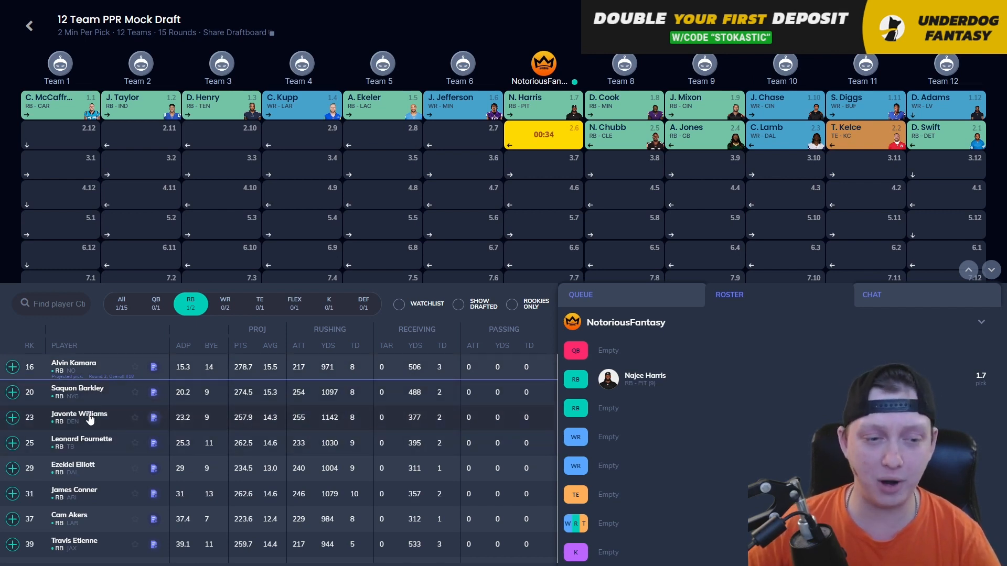
left_click(79, 414)
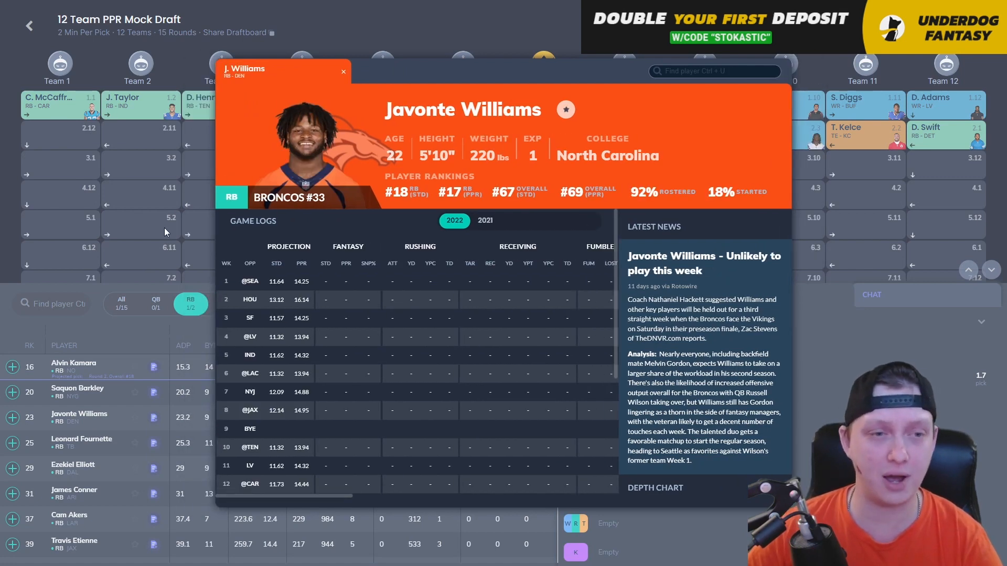
left_click(343, 71)
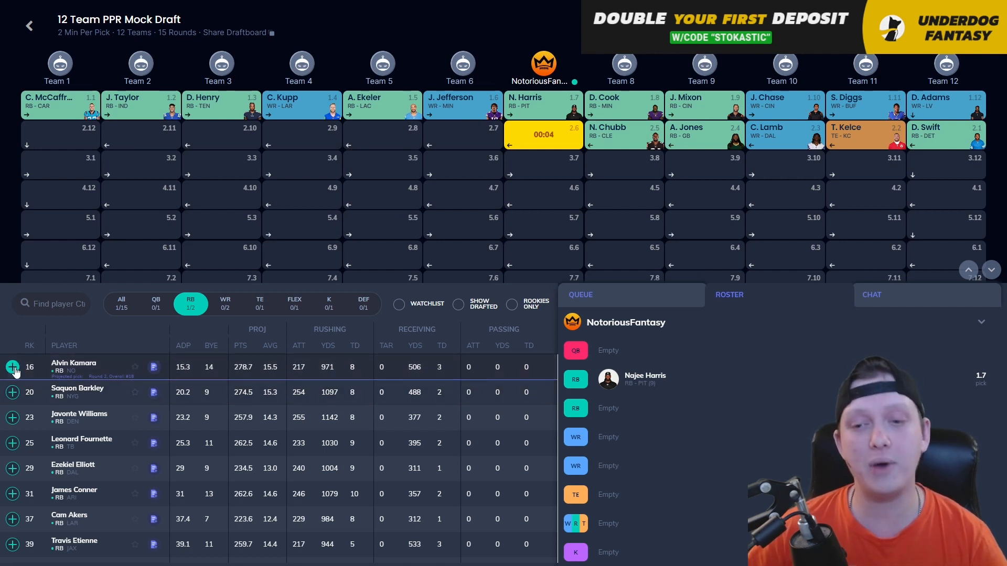
Step: Take Alvin Kamara at pick 2.6 from the running back list
left_click(12, 367)
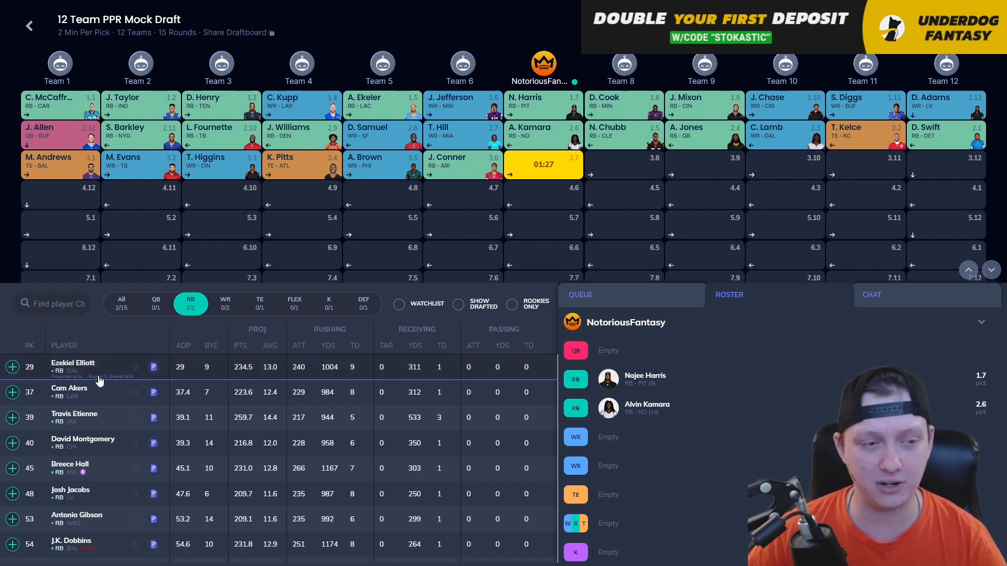
mouse_move(232, 343)
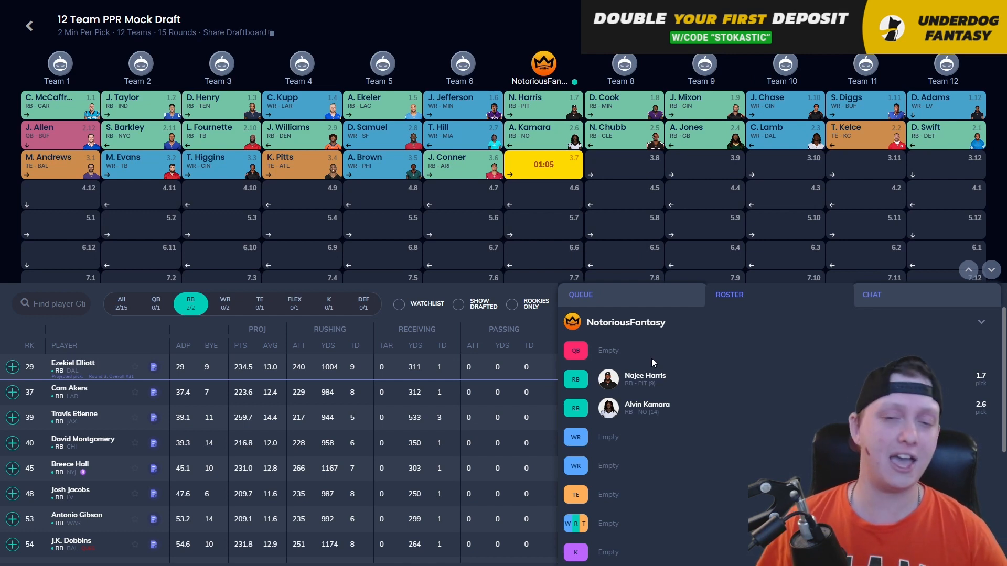
Step: Scroll down the running back list while waiting for pick 3.7
scroll("down", 3)
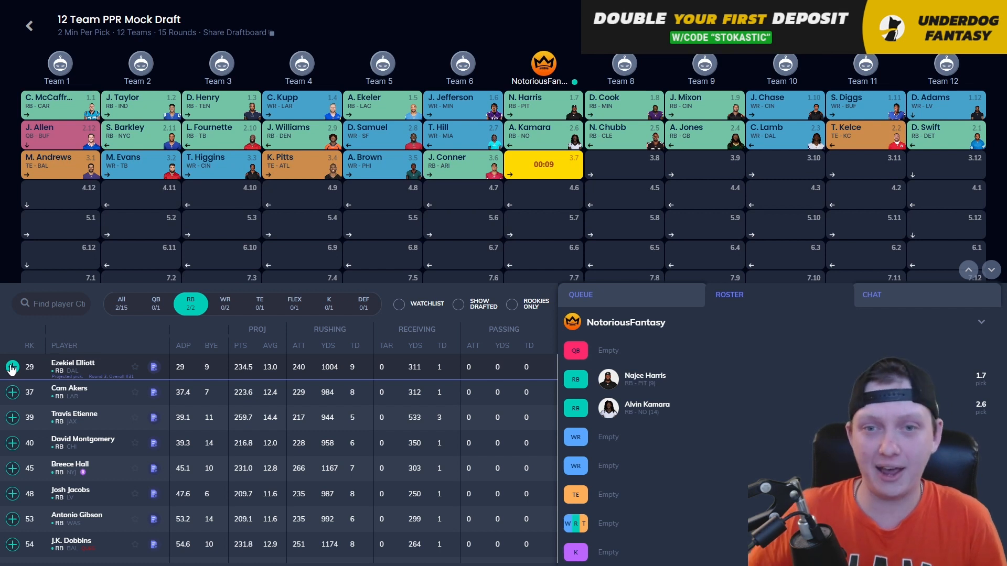
Step: Draft Ezekiel Elliott at 3.7, then compare receivers and quarterbacks, ending on receivers
left_click(12, 367)
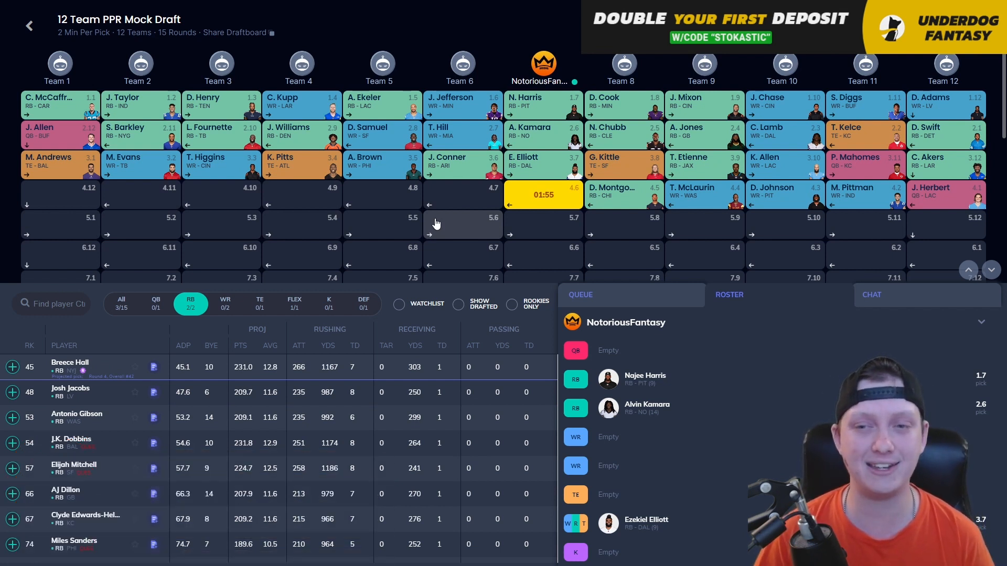
mouse_move(398, 247)
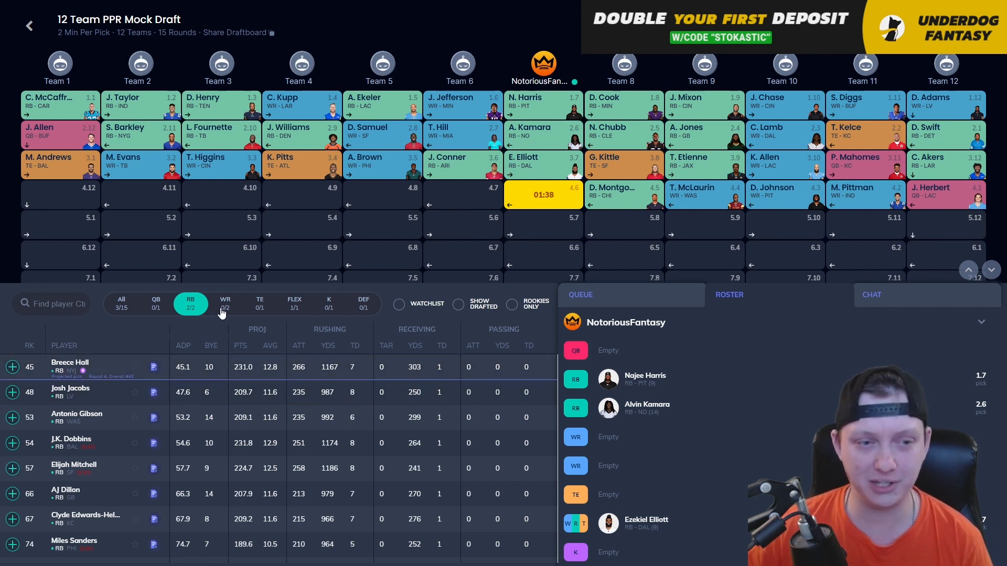
left_click(225, 303)
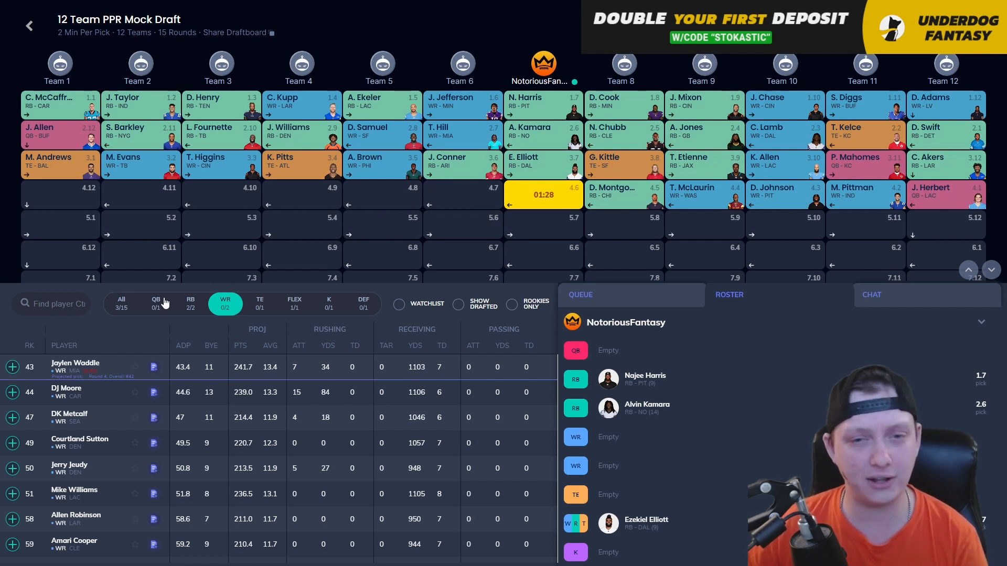
left_click(155, 303)
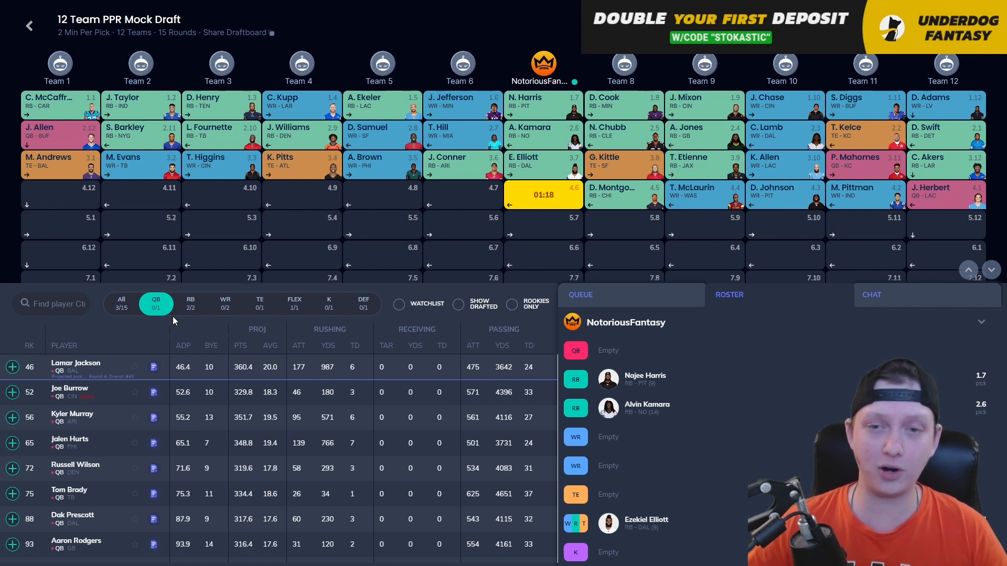
mouse_move(242, 310)
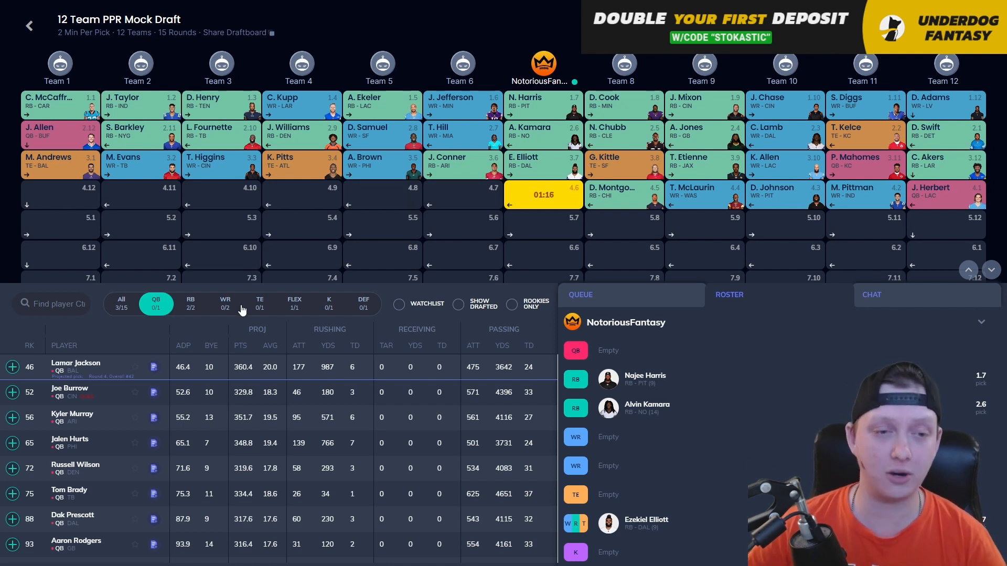
left_click(225, 303)
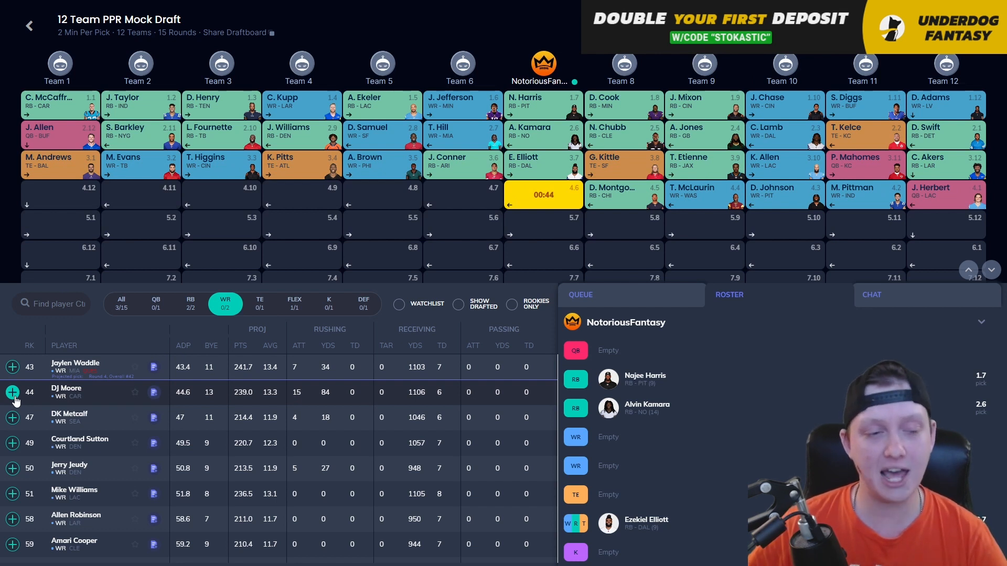
Step: Draft DJ Moore at pick 4.6 from the wide receiver list
left_click(12, 392)
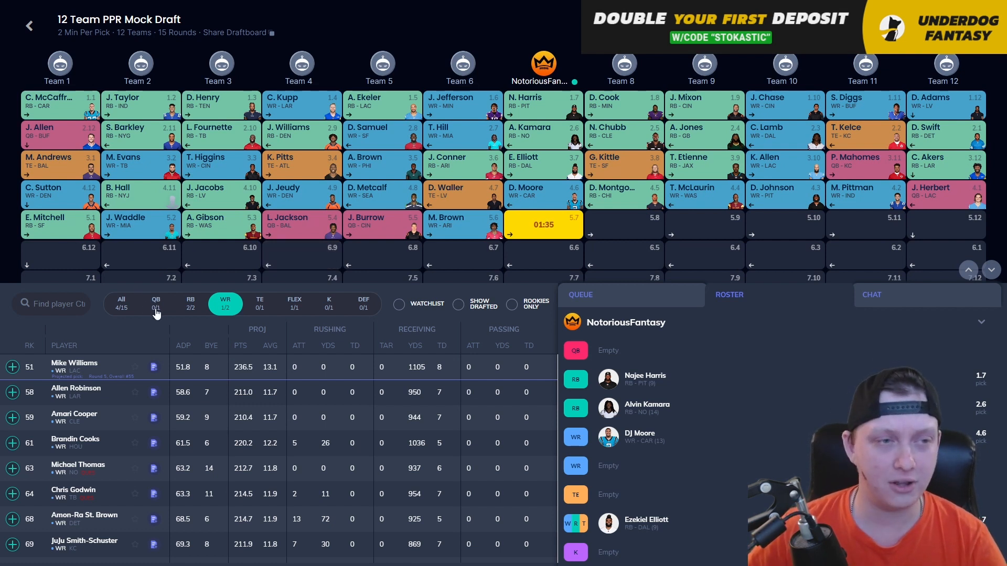
Step: Browse available quarterbacks, then list tight ends and scroll down the board
left_click(155, 303)
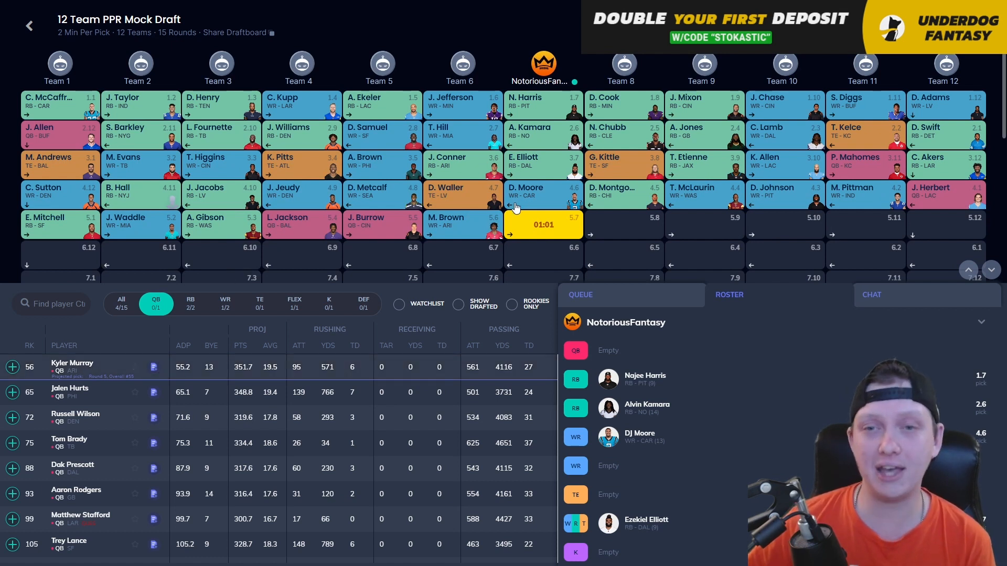
mouse_move(497, 174)
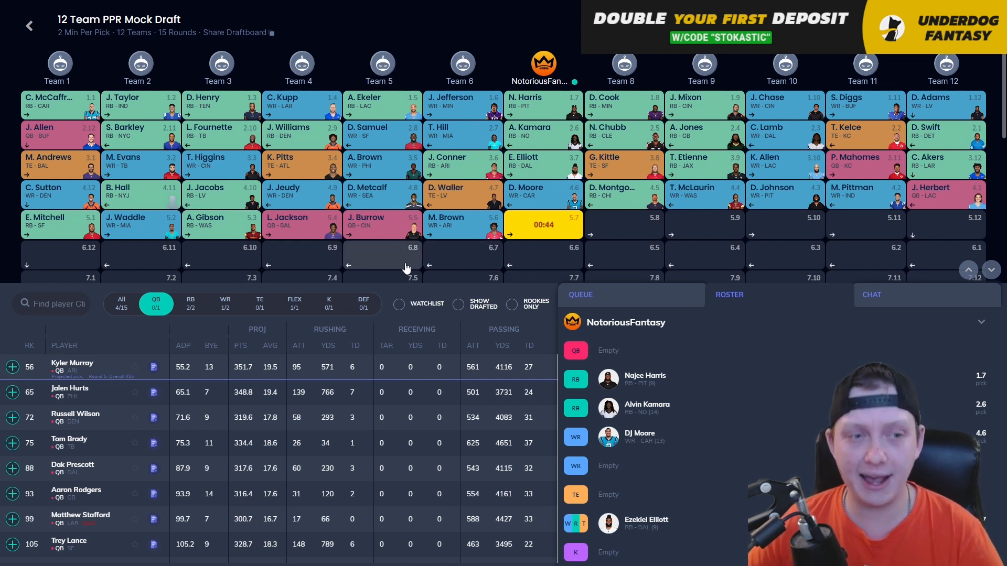
mouse_move(247, 310)
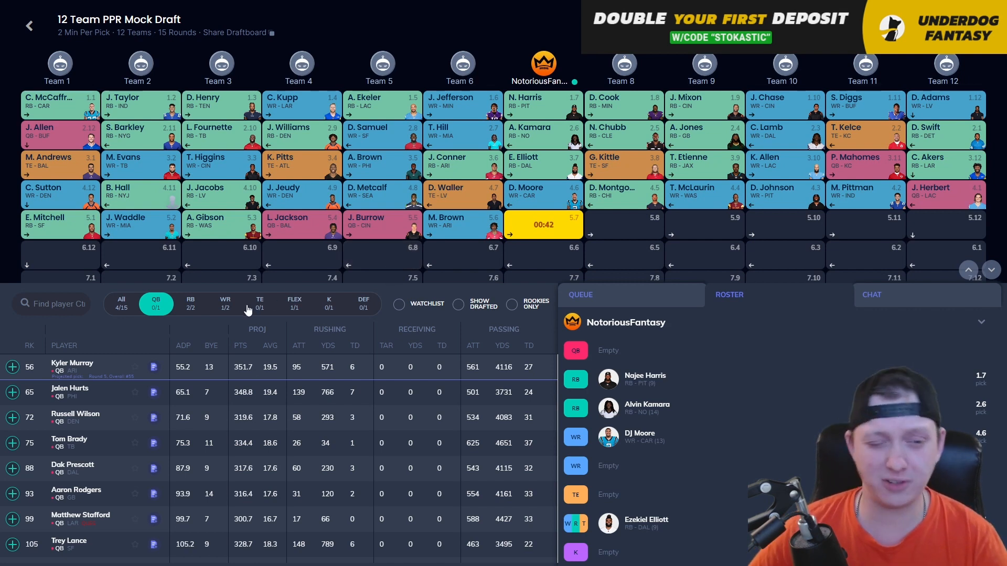
left_click(259, 302)
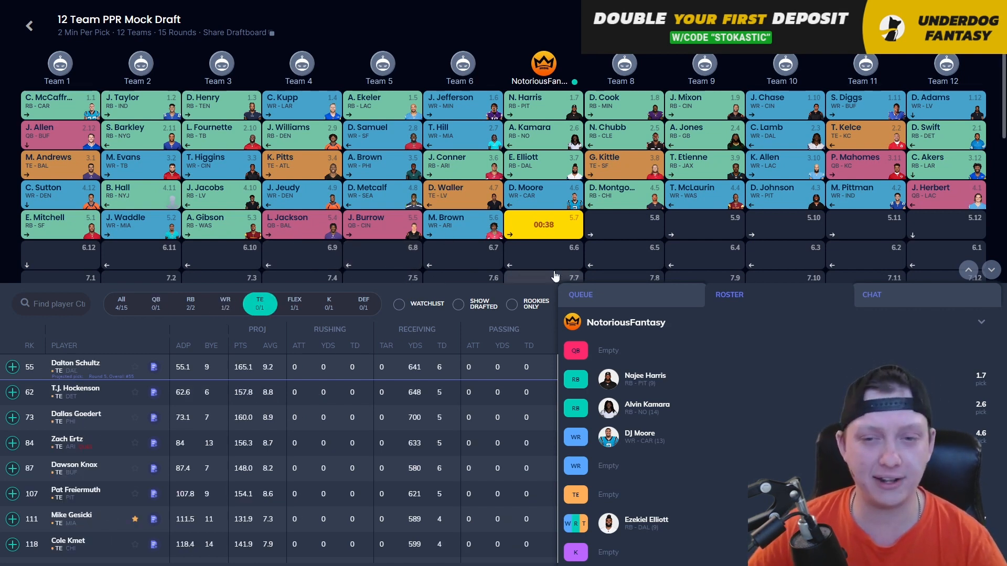
scroll("down", 3)
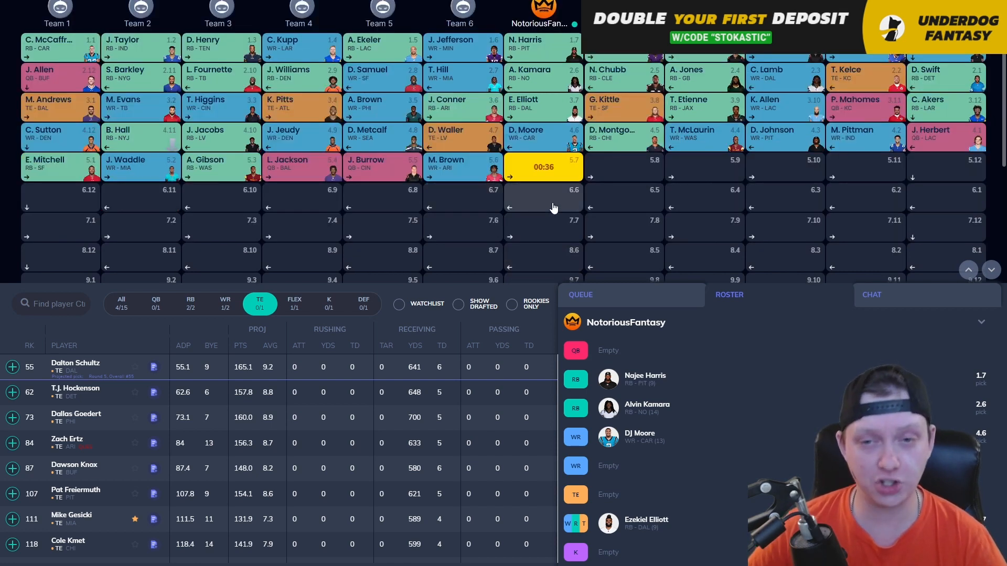
Step: Filter to wide receivers to take Mike Williams at pick 5.7
left_click(225, 302)
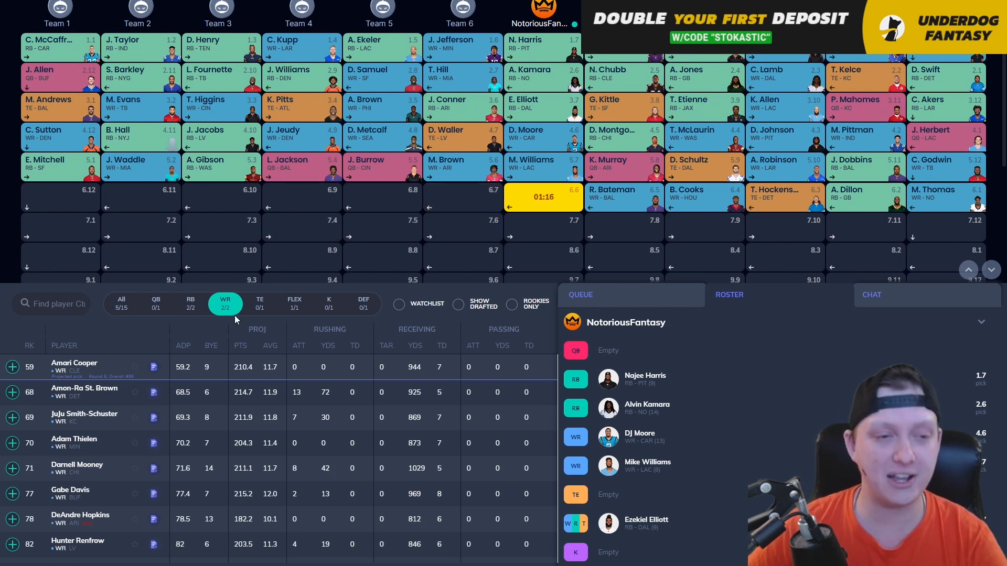
Step: Compare QBs and WRs, draft Amon-Ra St. Brown at 6.6, then list quarterbacks
left_click(155, 303)
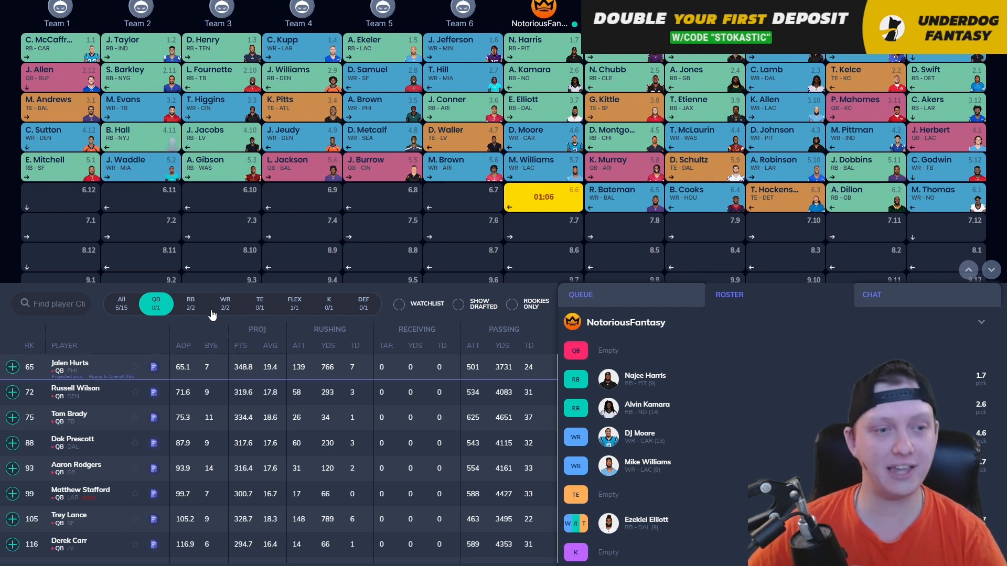
left_click(225, 302)
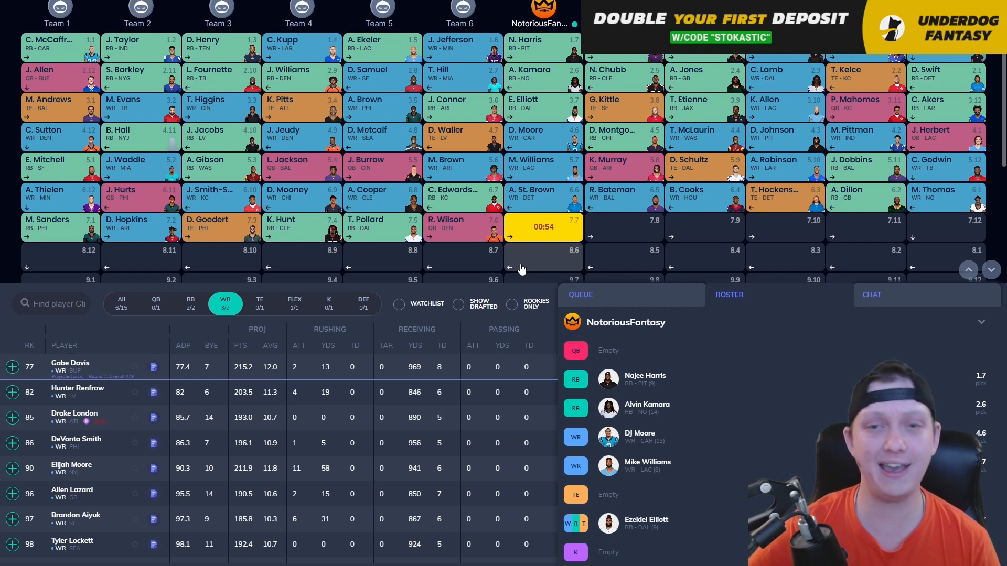
mouse_move(148, 310)
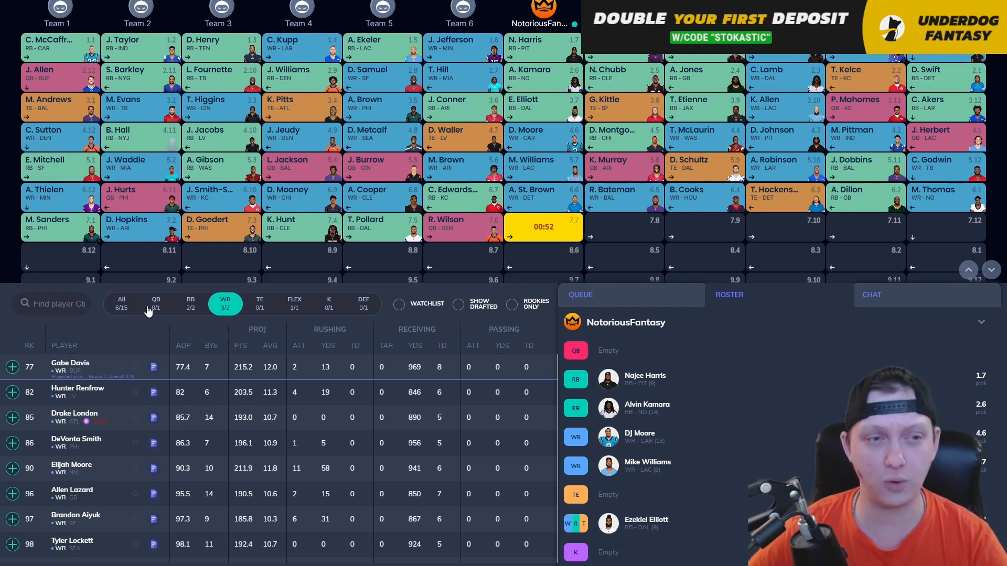
left_click(155, 304)
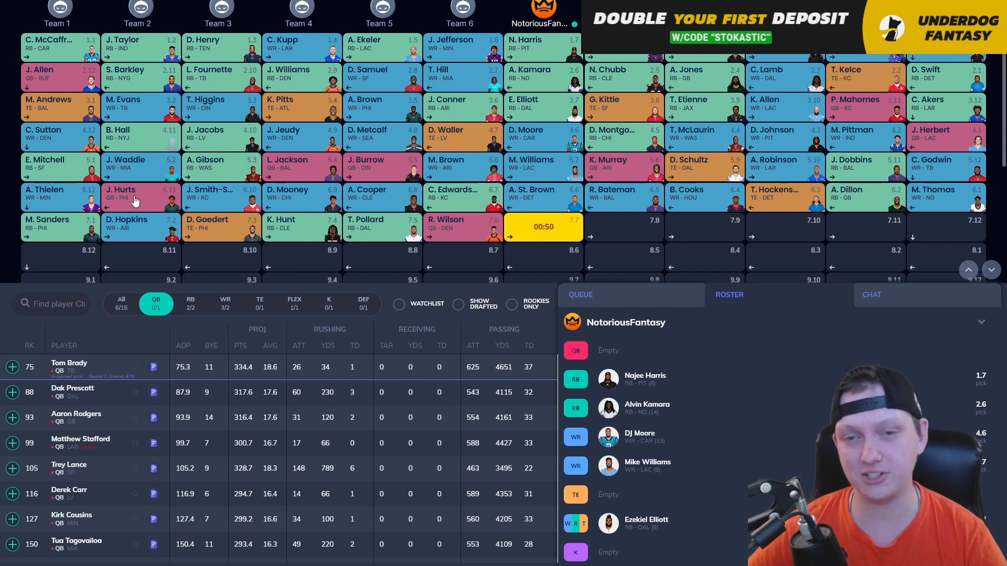
mouse_move(120, 345)
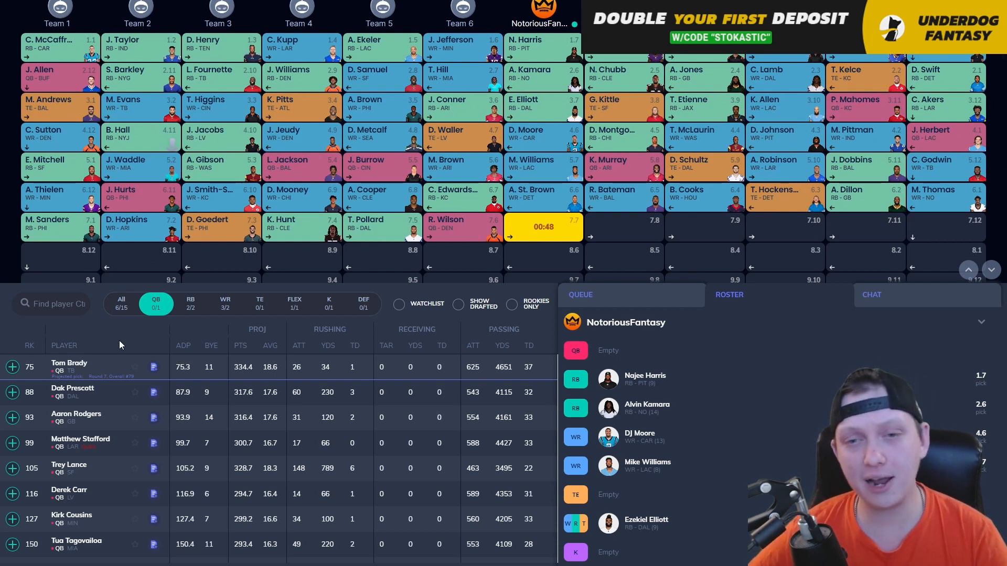
Step: Compare available running backs and tight ends, ending on the wide receiver list
scroll("down", 3)
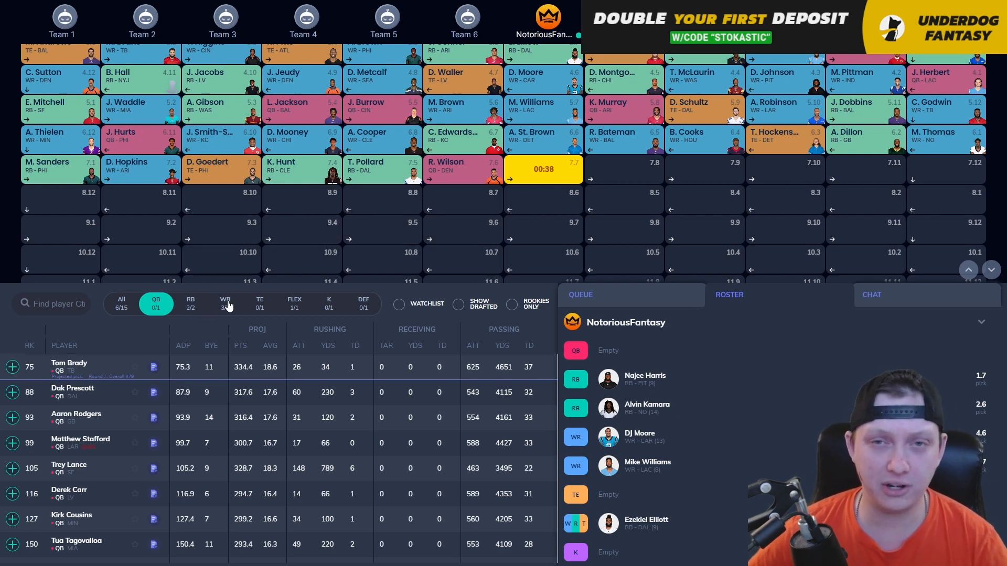
left_click(190, 303)
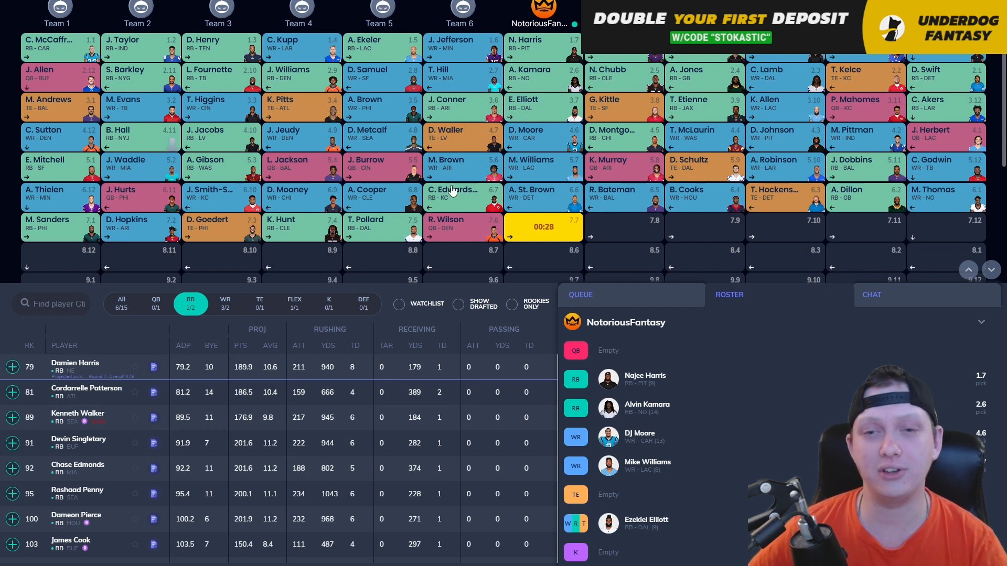
left_click(225, 303)
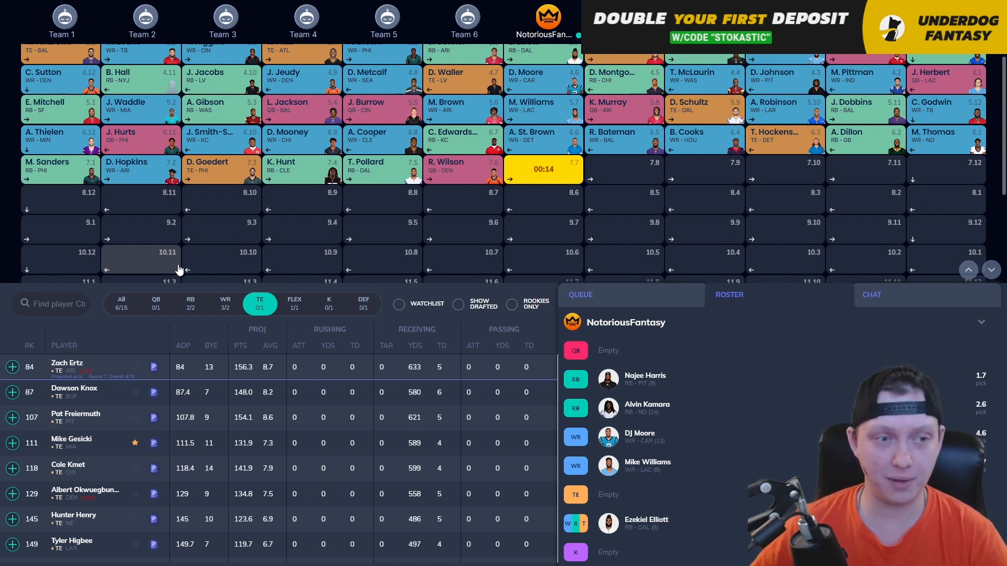
mouse_move(197, 290)
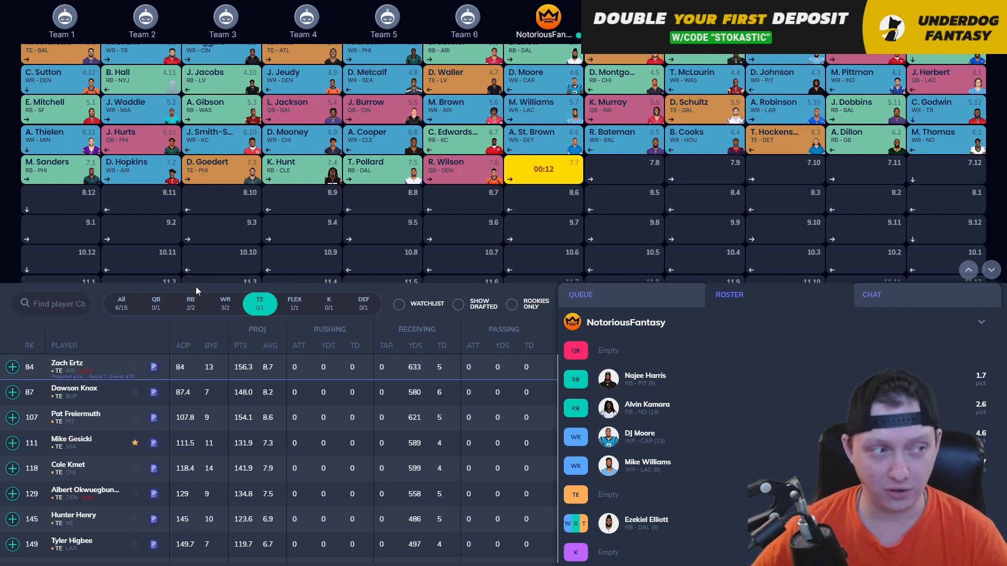
mouse_move(103, 357)
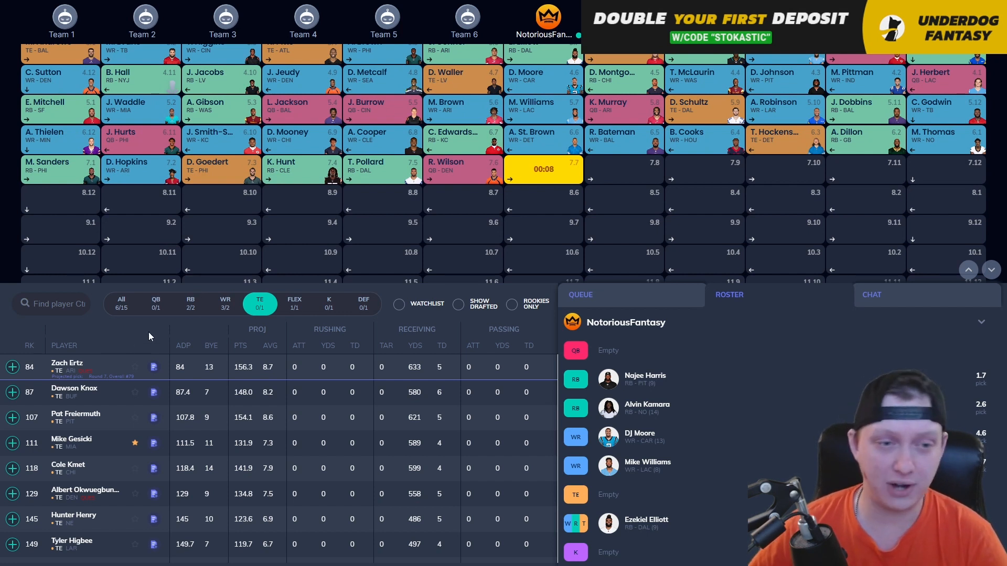
left_click(225, 302)
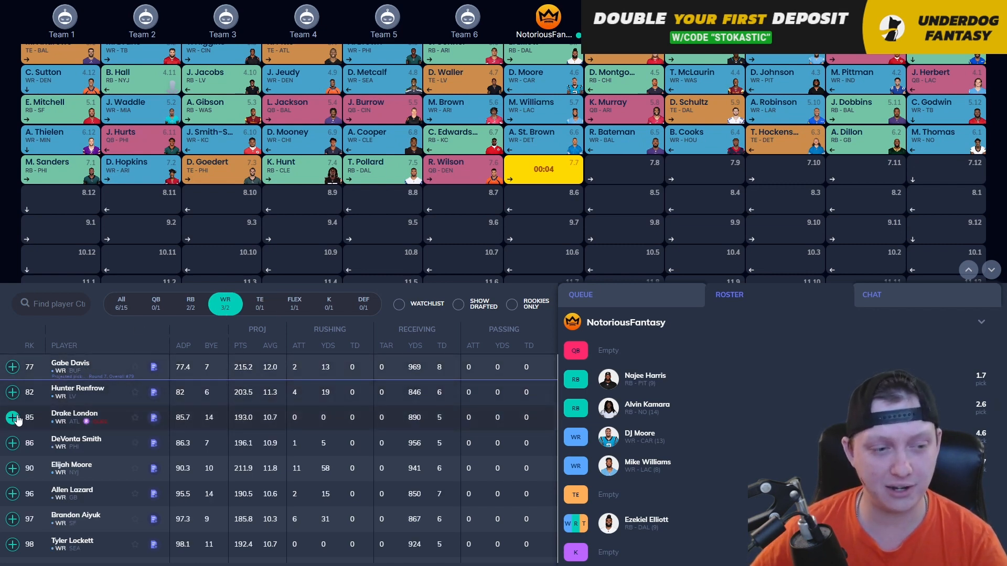
Step: Take Drake London at pick 7.7 from the receiver list
left_click(12, 417)
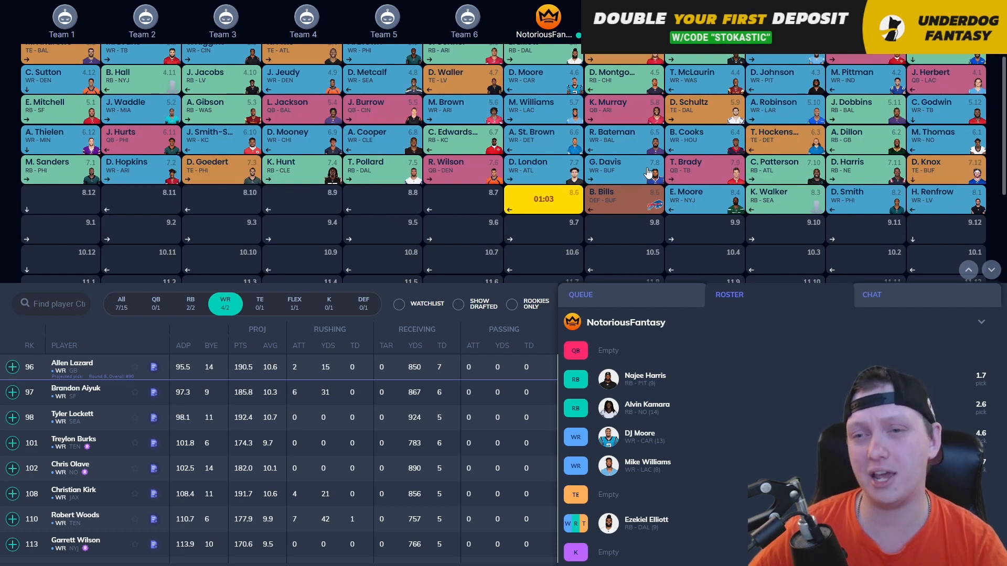
mouse_move(674, 211)
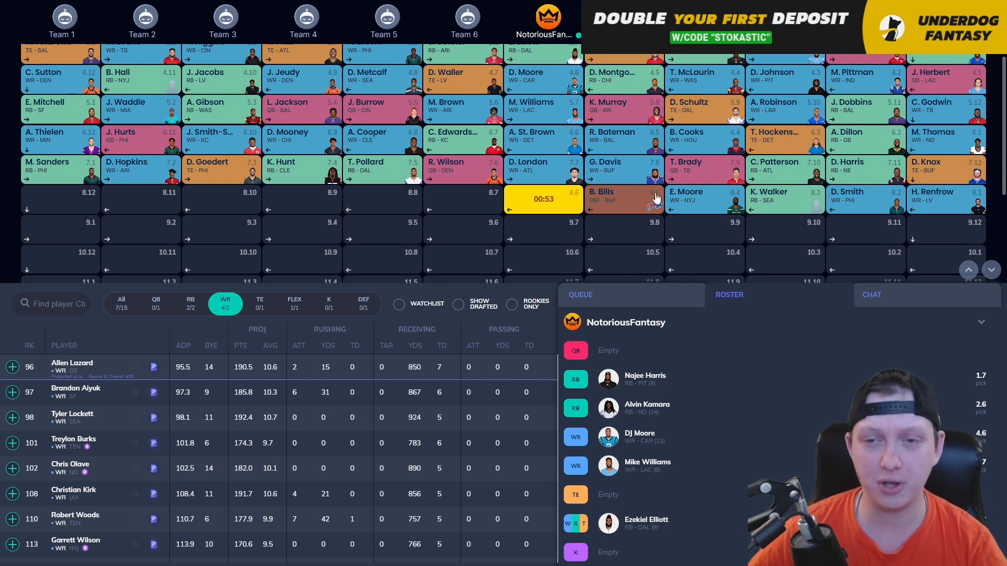
Step: Scroll through the draft board, then filter the player list to quarterbacks
scroll("down", 3)
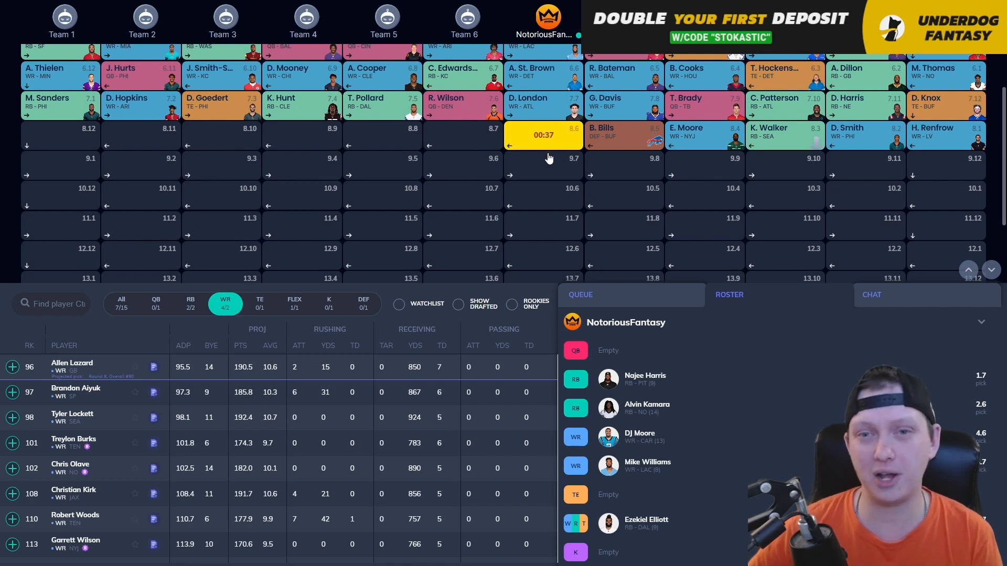
mouse_move(381, 227)
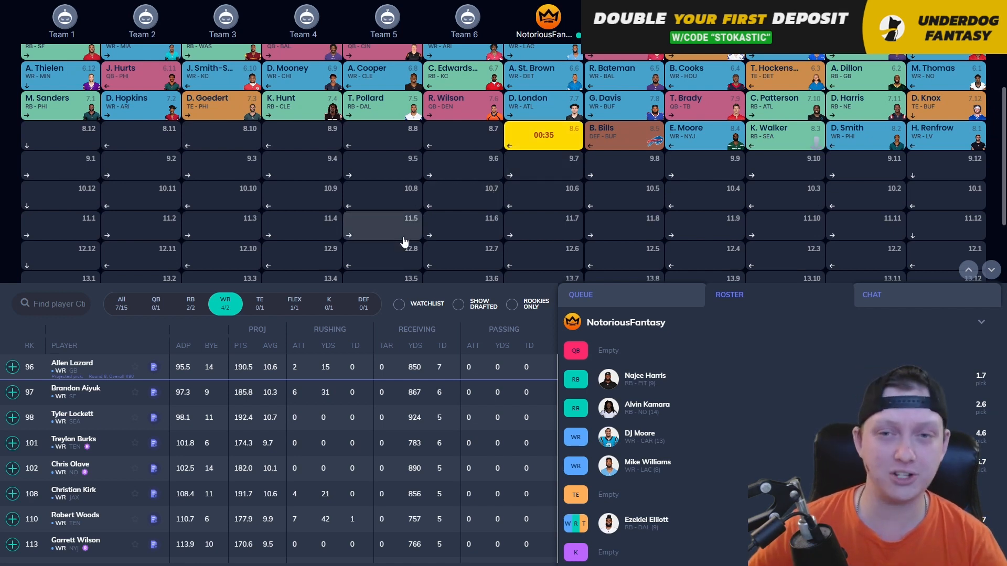
scroll("down", 3)
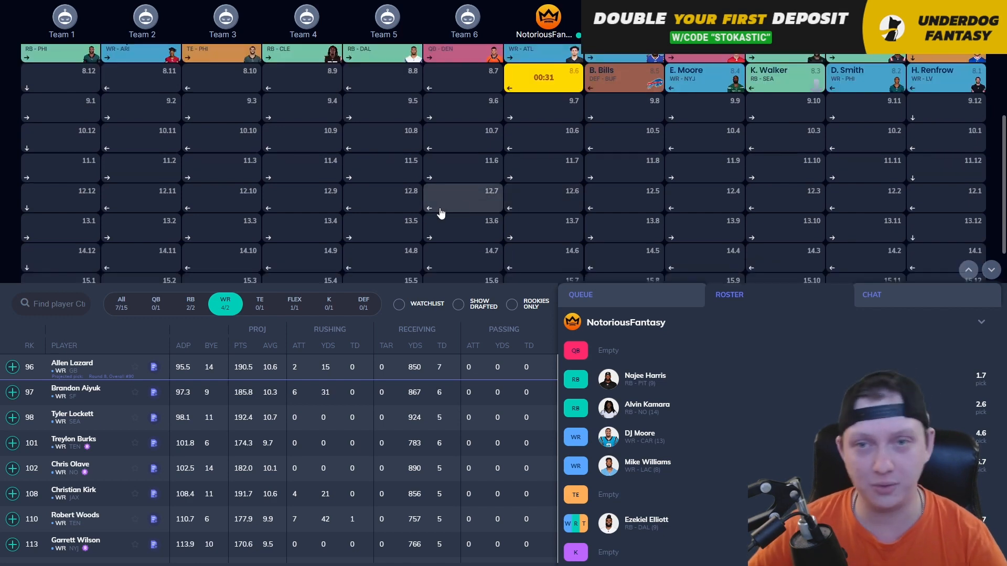
left_click(156, 303)
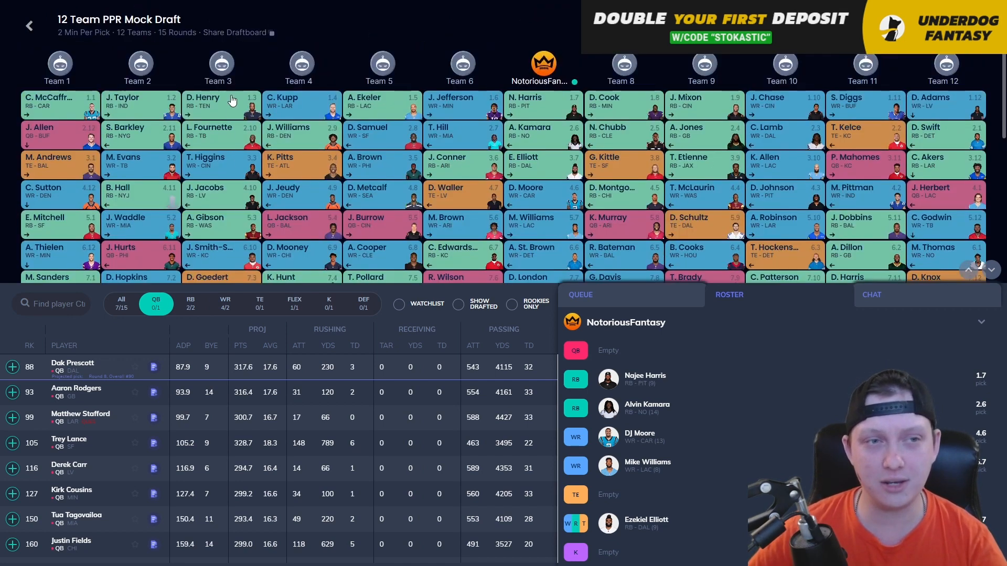
scroll("down", 3)
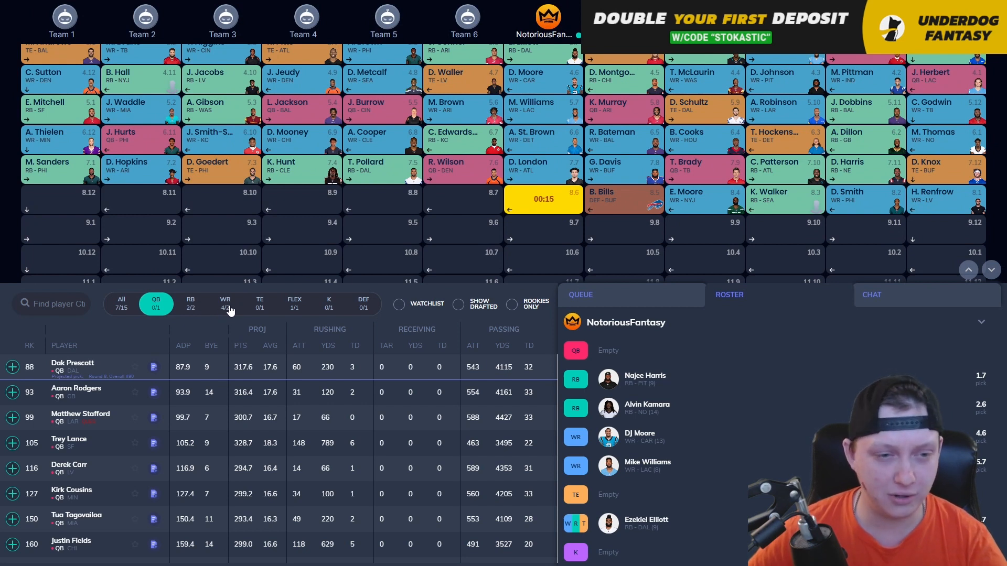
Step: Filter to wide receivers and take Brandon Aiyuk at pick 8.6
left_click(225, 303)
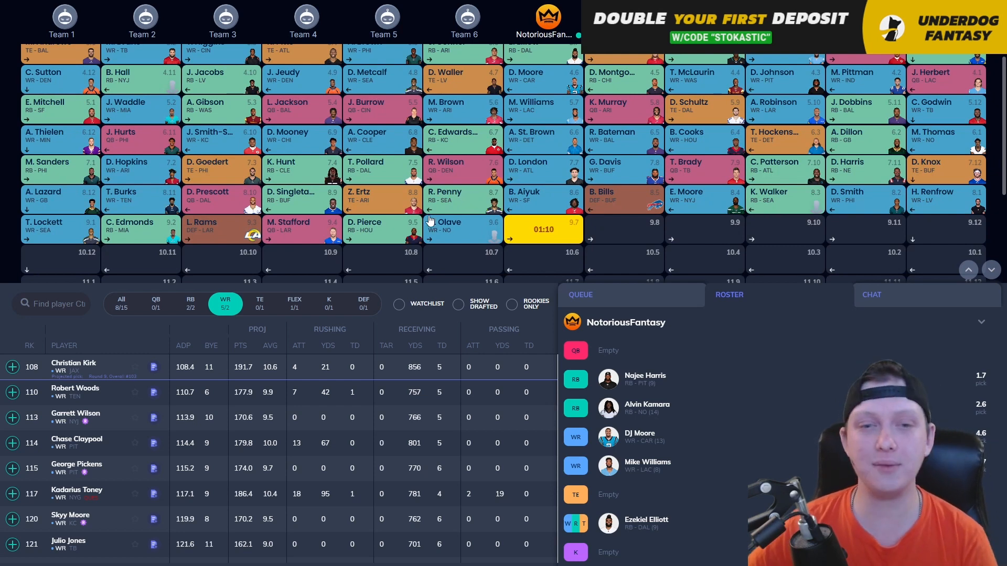
mouse_move(388, 241)
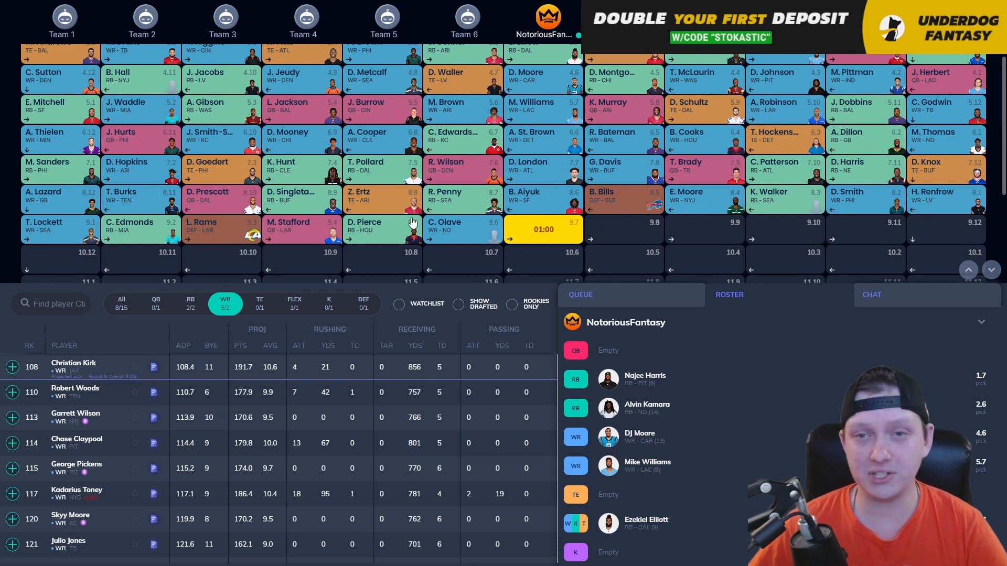
scroll("down", 3)
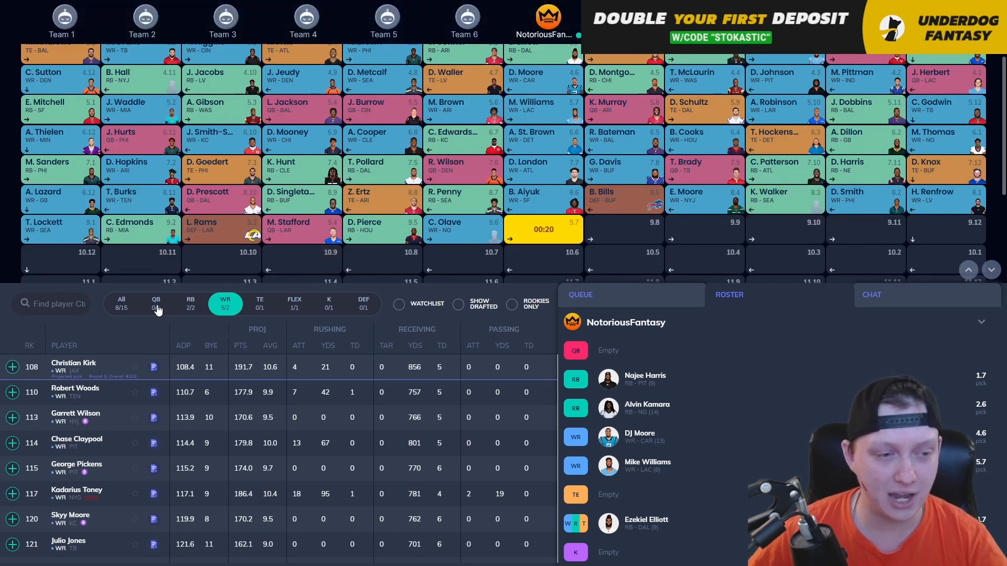
Step: Check running backs, then switch the player list to quarterbacks
left_click(190, 303)
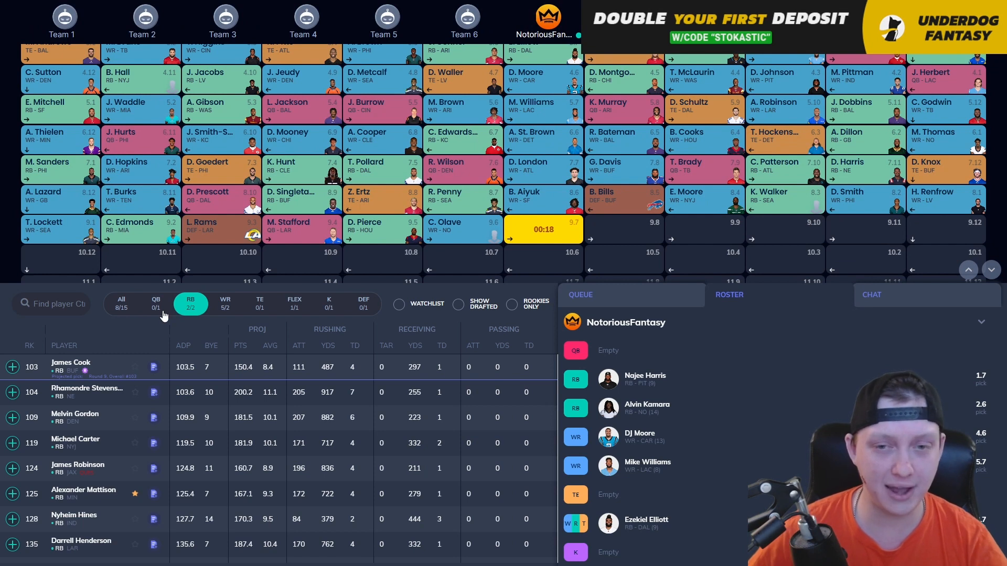
left_click(155, 303)
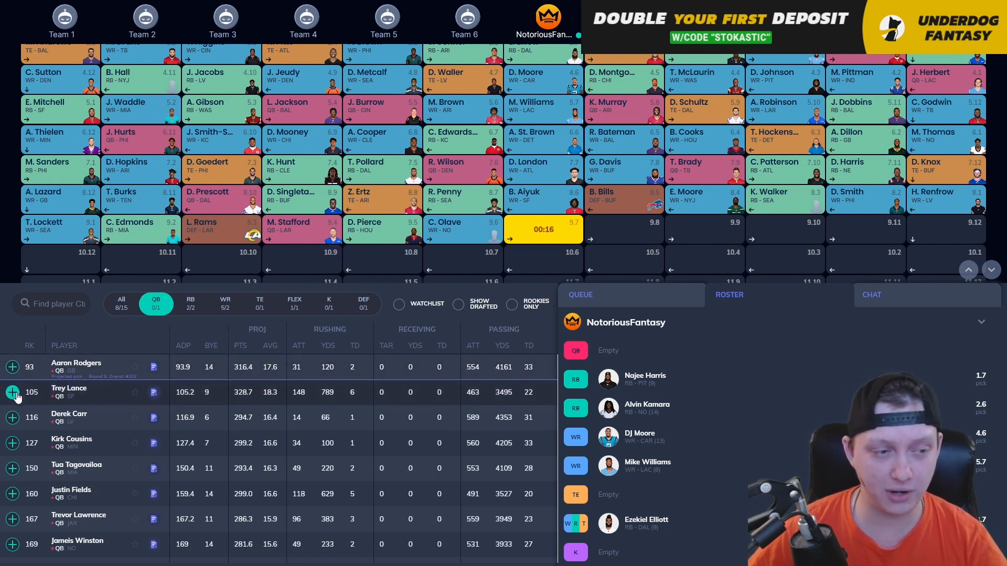
Step: Take Trey Lance at pick 9.7 as the quarterback
left_click(12, 392)
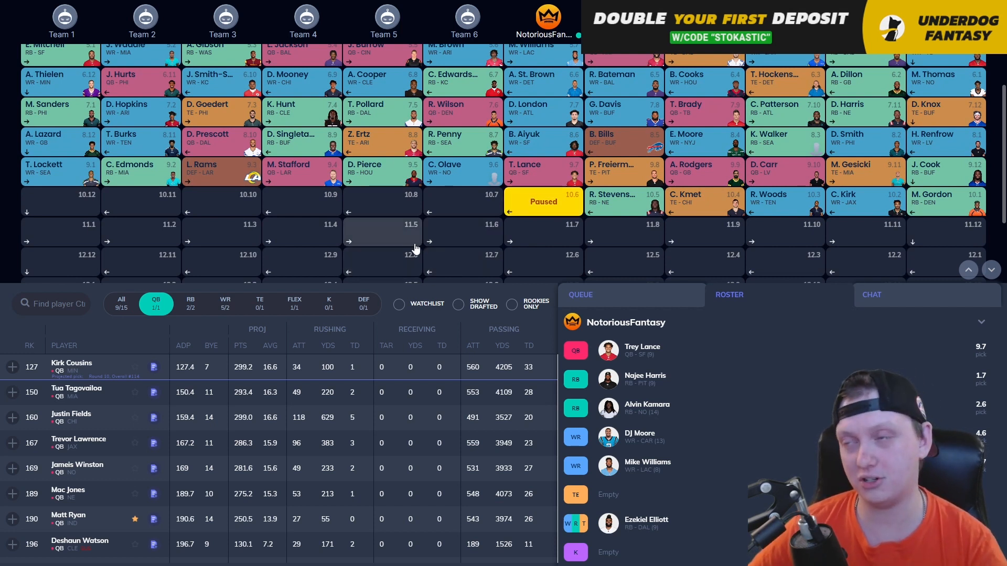
mouse_move(478, 200)
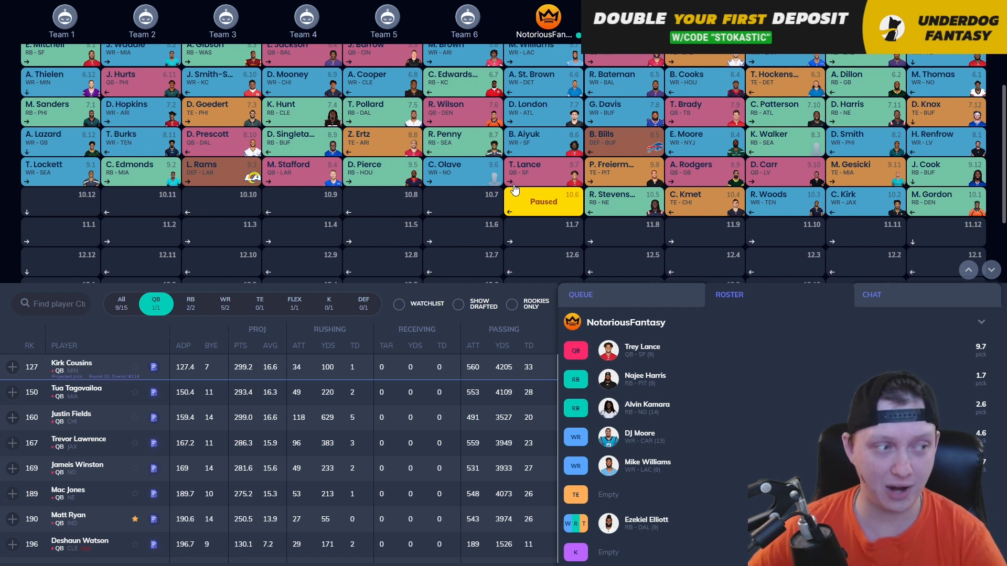
mouse_move(569, 176)
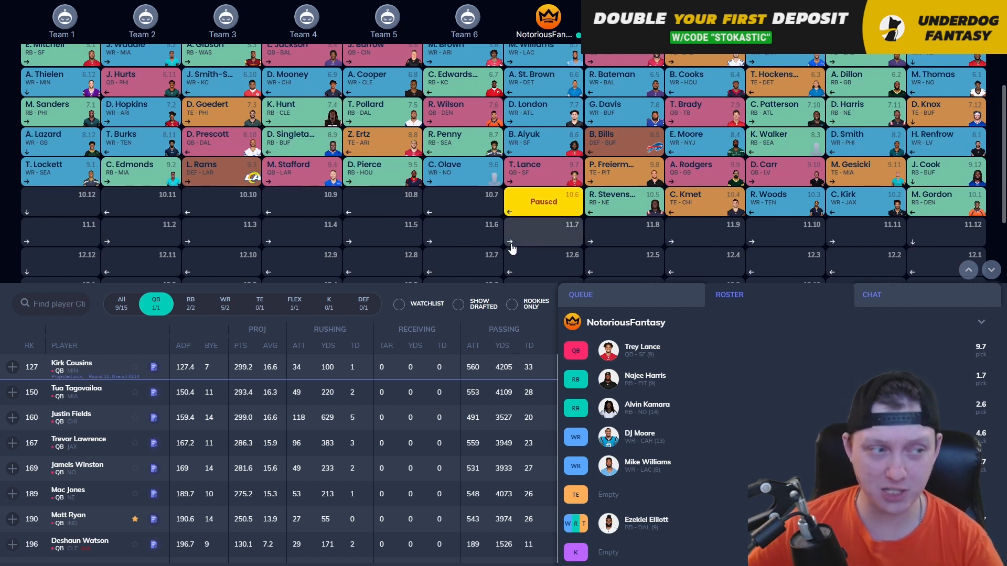
mouse_move(470, 228)
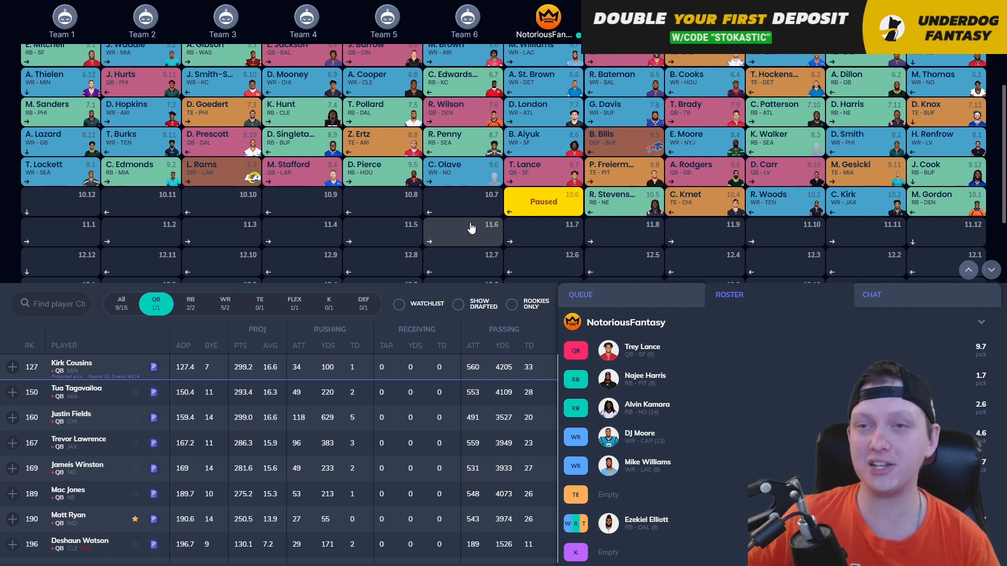
mouse_move(499, 225)
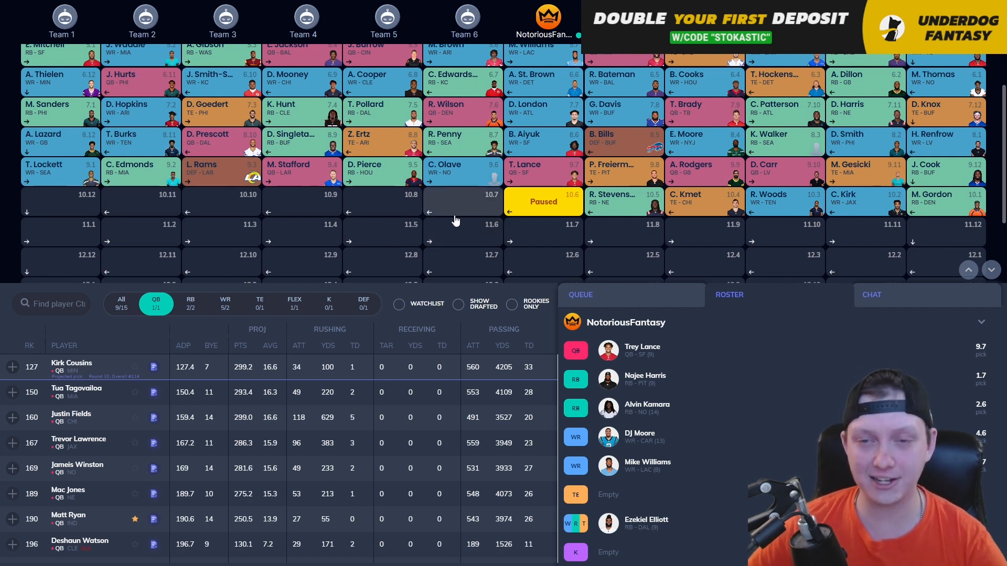
mouse_move(430, 214)
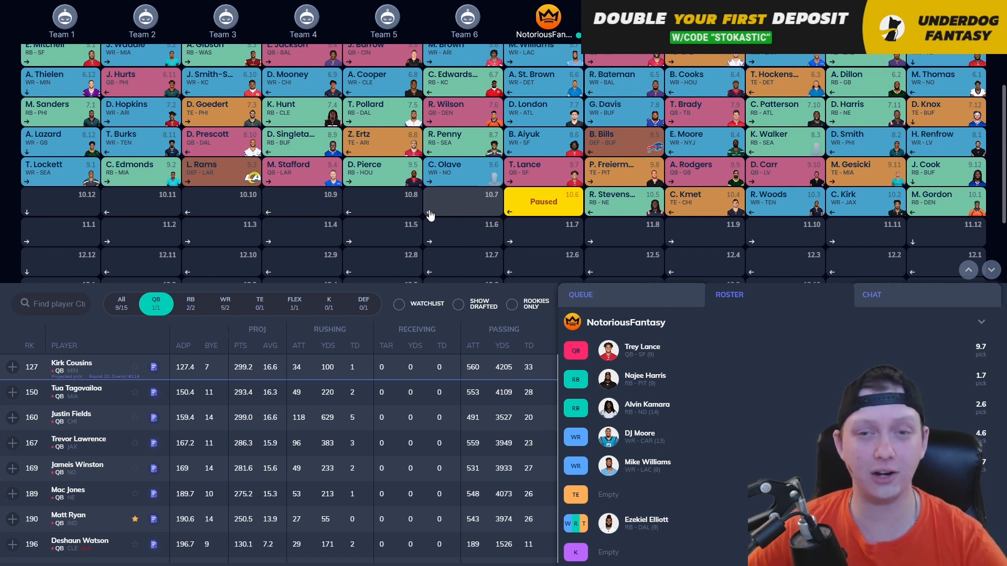
mouse_move(441, 215)
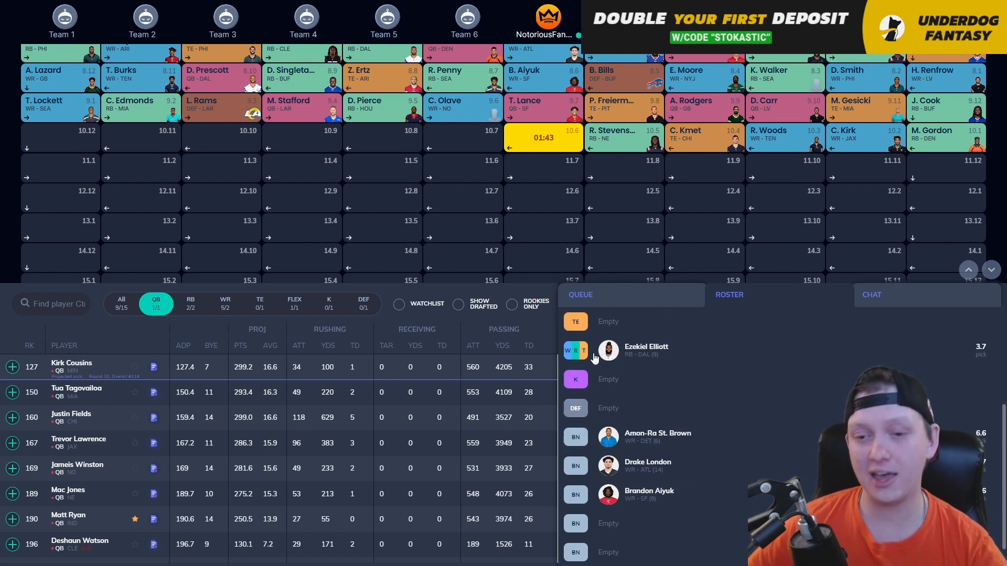
Step: Resume the paused draft, review the roster panel, and list running backs
left_click(729, 294)
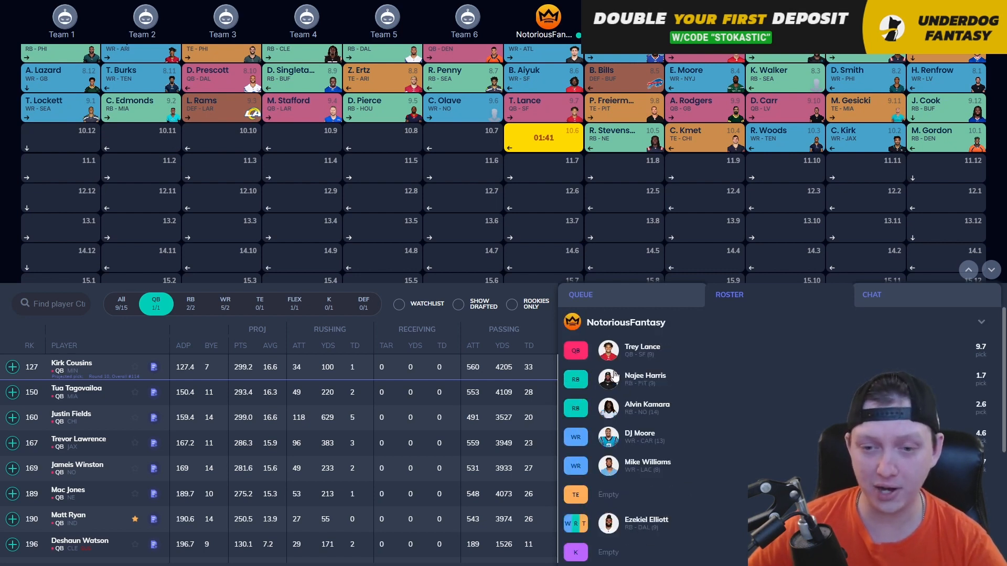
scroll("down", 3)
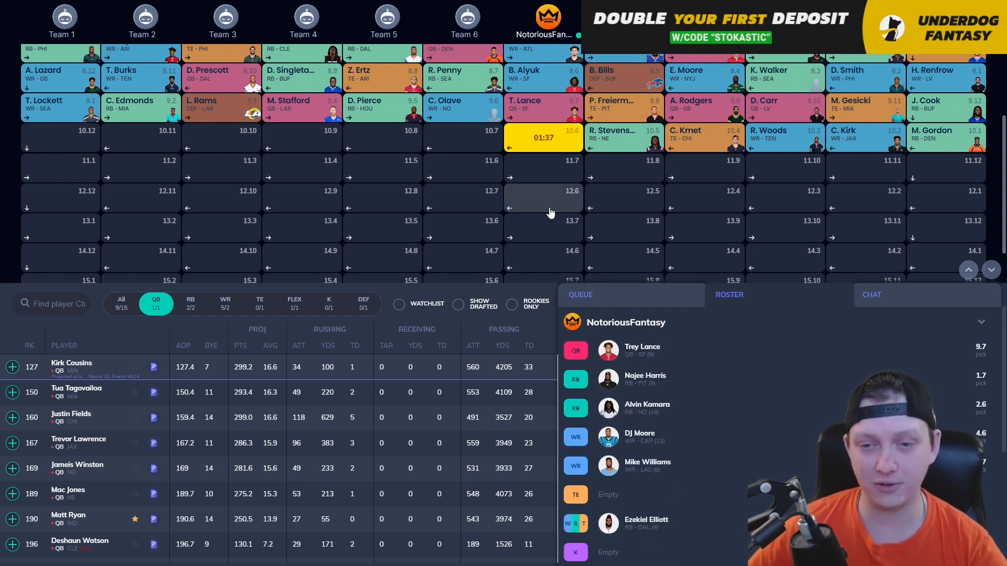
left_click(190, 303)
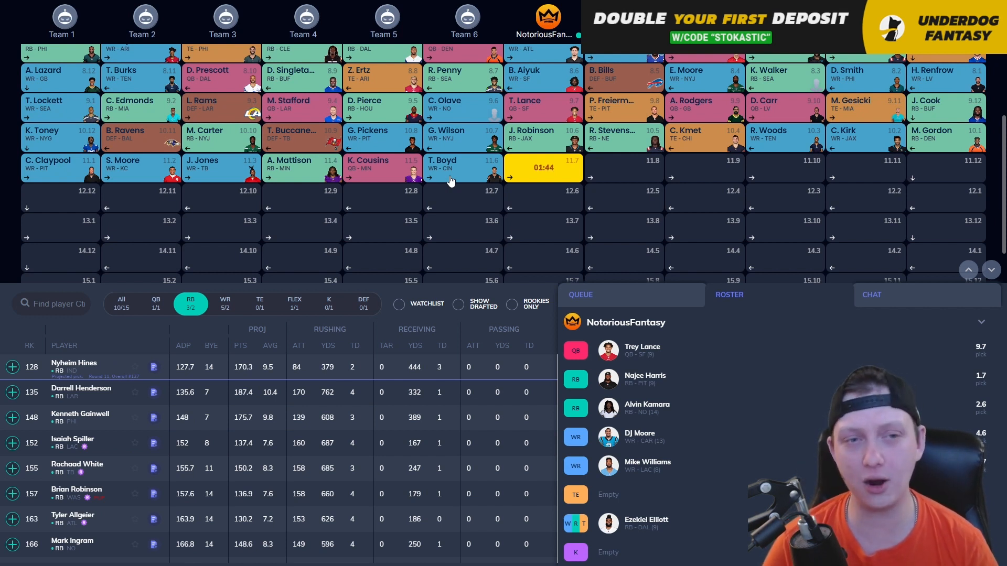
mouse_move(416, 194)
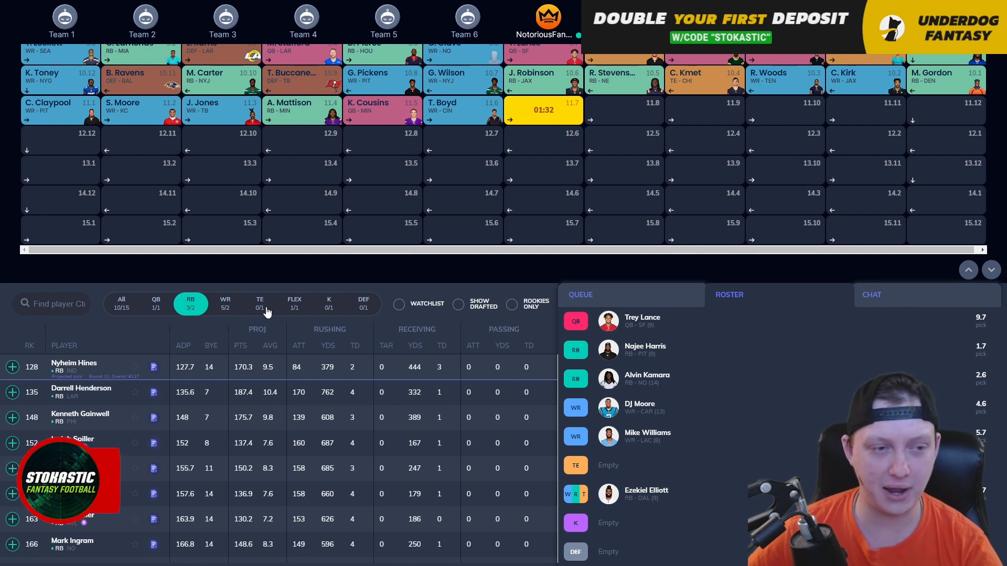
Step: Filter to tight ends and take Tyler Higbee at pick 11.7
left_click(260, 303)
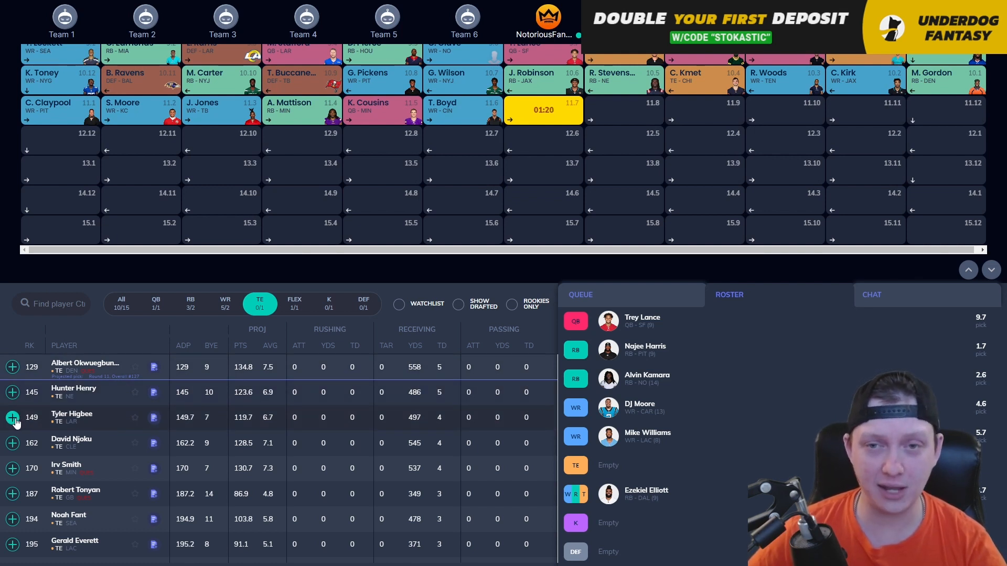
left_click(12, 418)
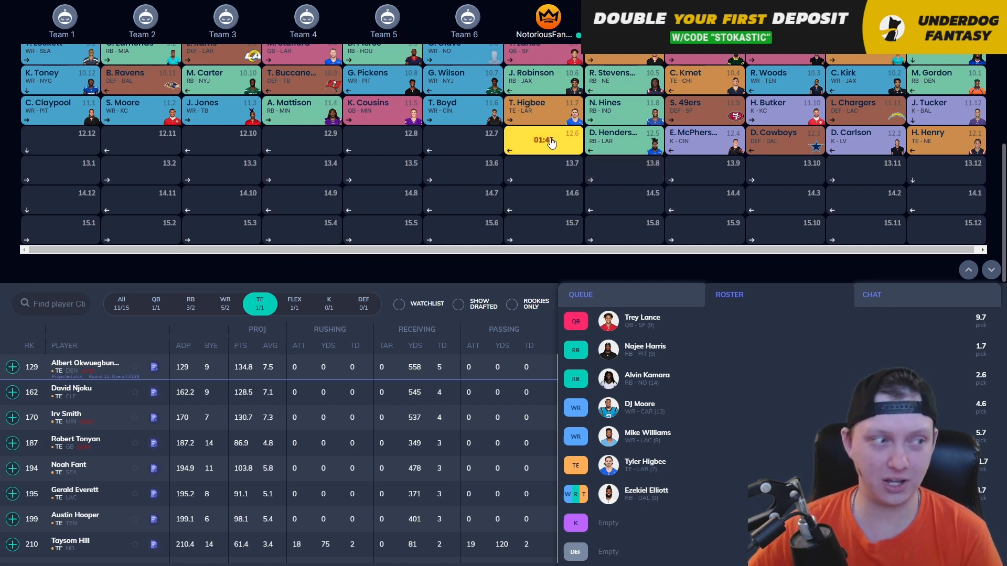
mouse_move(556, 124)
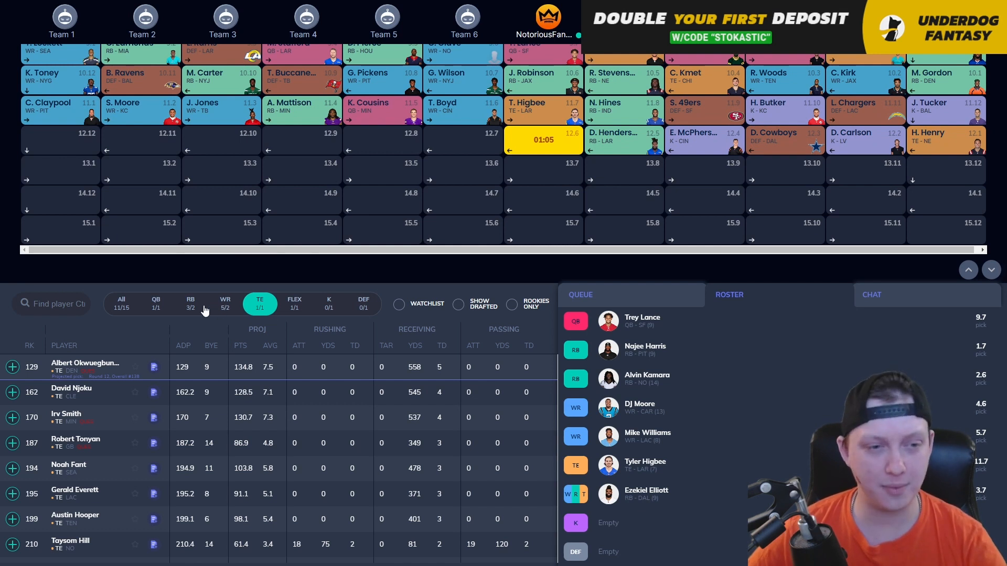
Step: Check wide receivers, then switch the player list to running backs
left_click(225, 304)
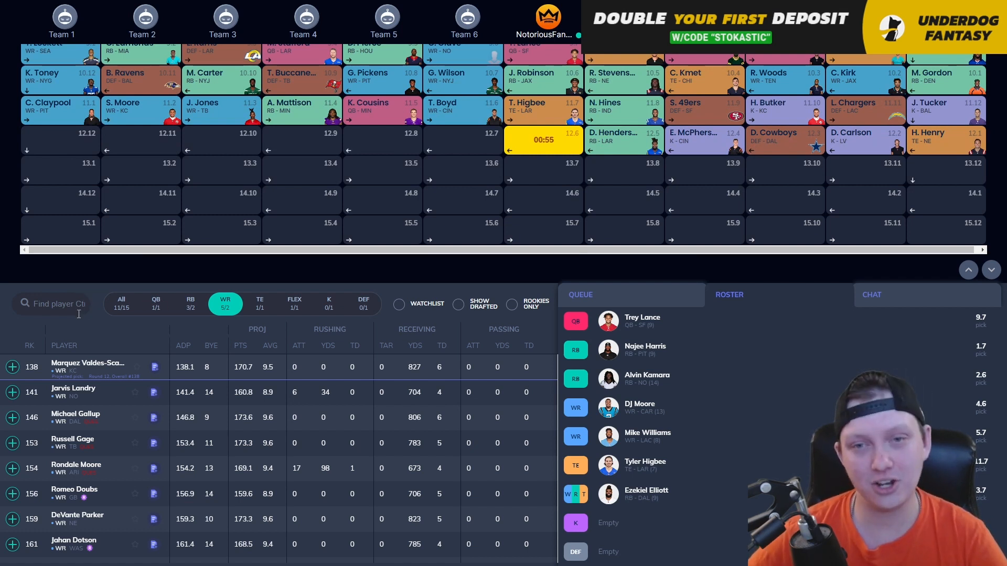
mouse_move(530, 386)
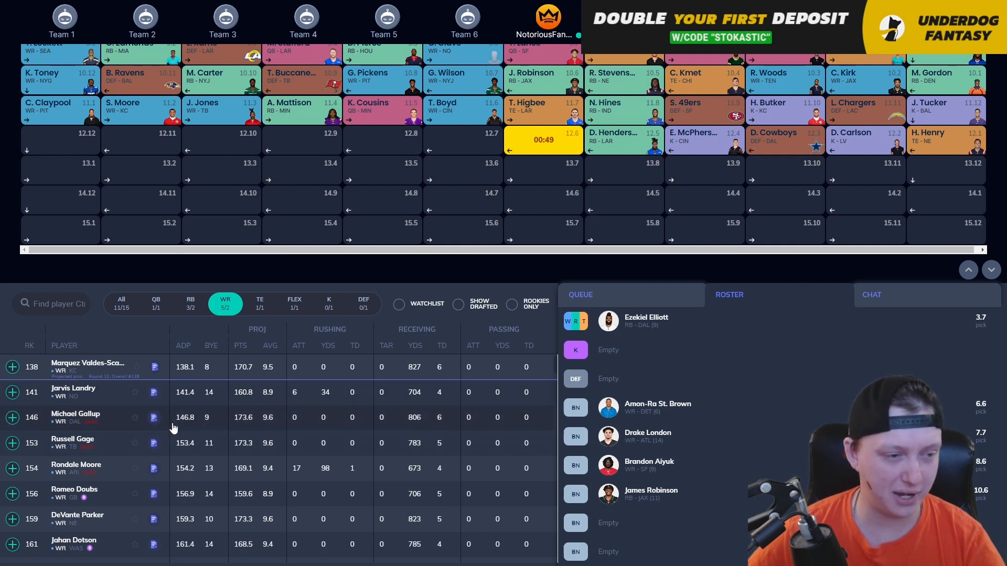
left_click(190, 304)
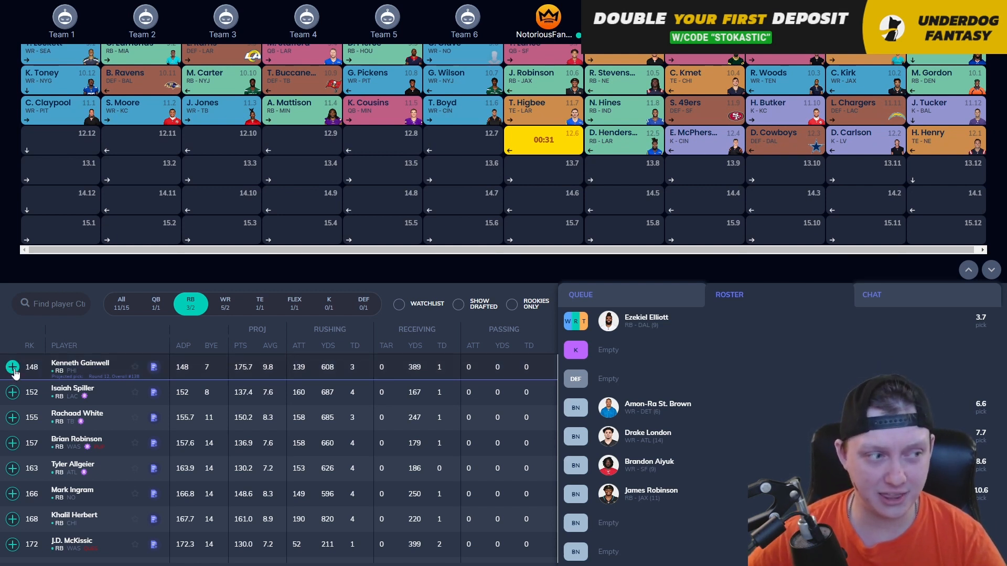
Step: Take Kenneth Gainwell at pick 12.6, then list available wide receivers
left_click(12, 367)
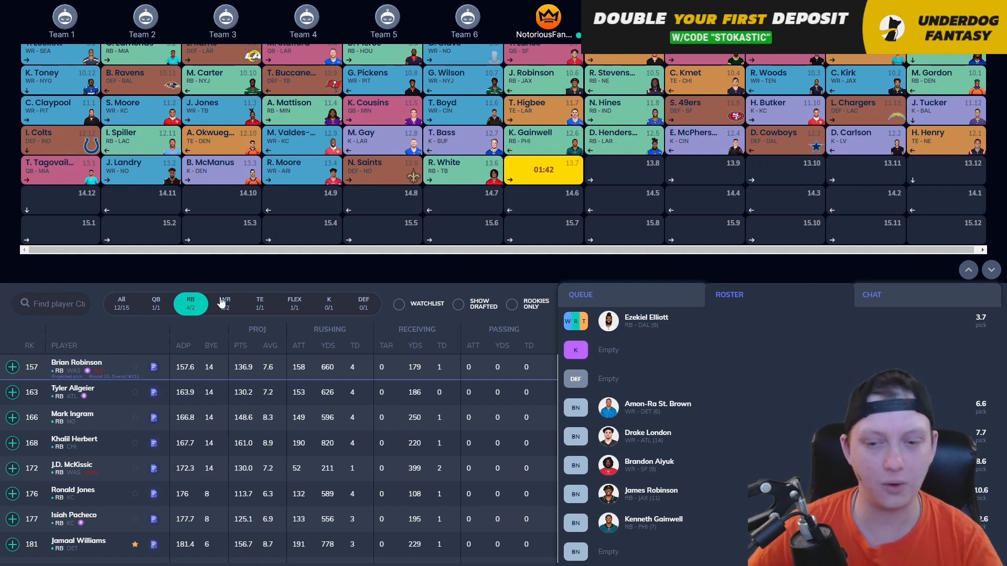
left_click(225, 303)
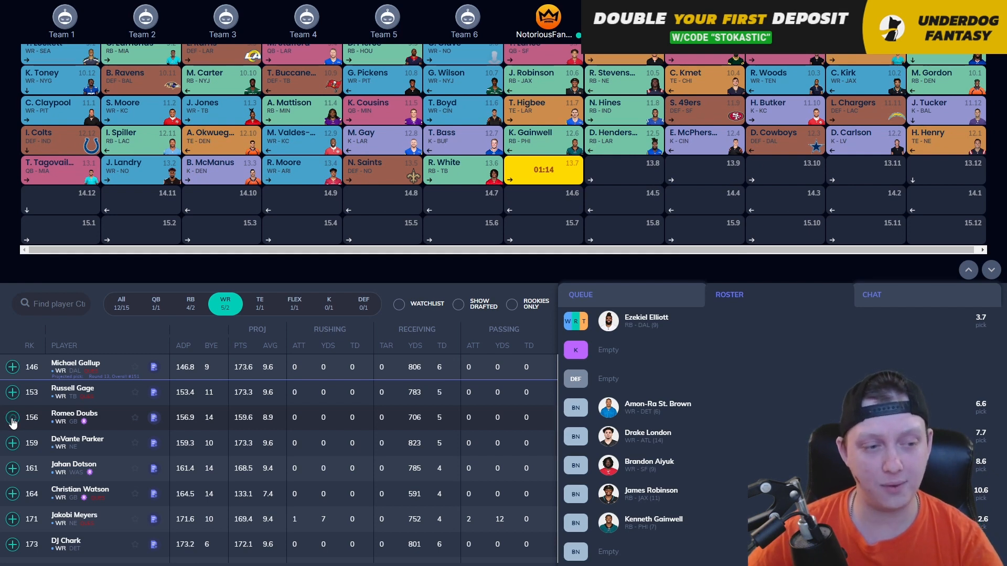
Step: Draft wide receiver Romeo Doubs at pick 13.7 onto the bench
left_click(11, 417)
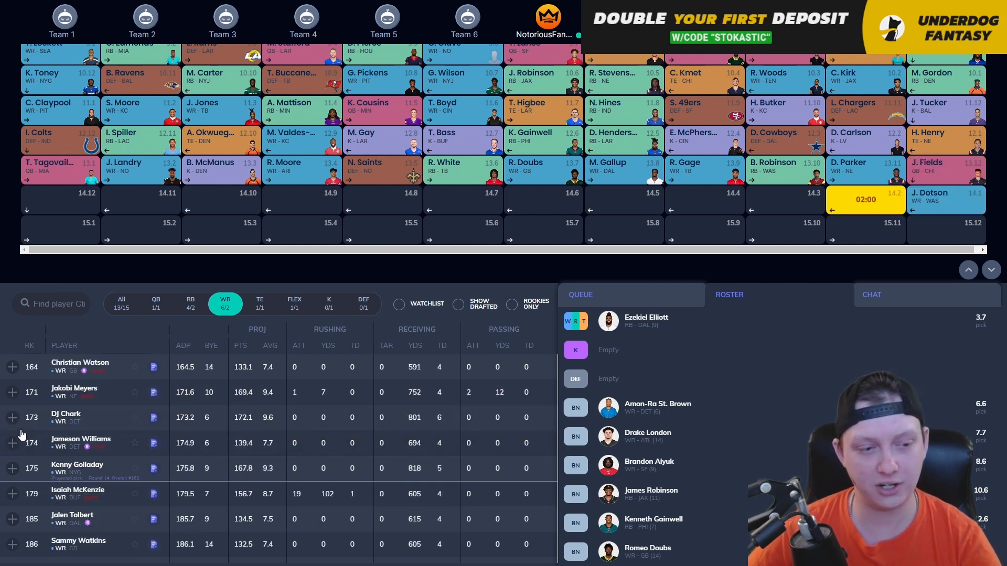
scroll("down", 3)
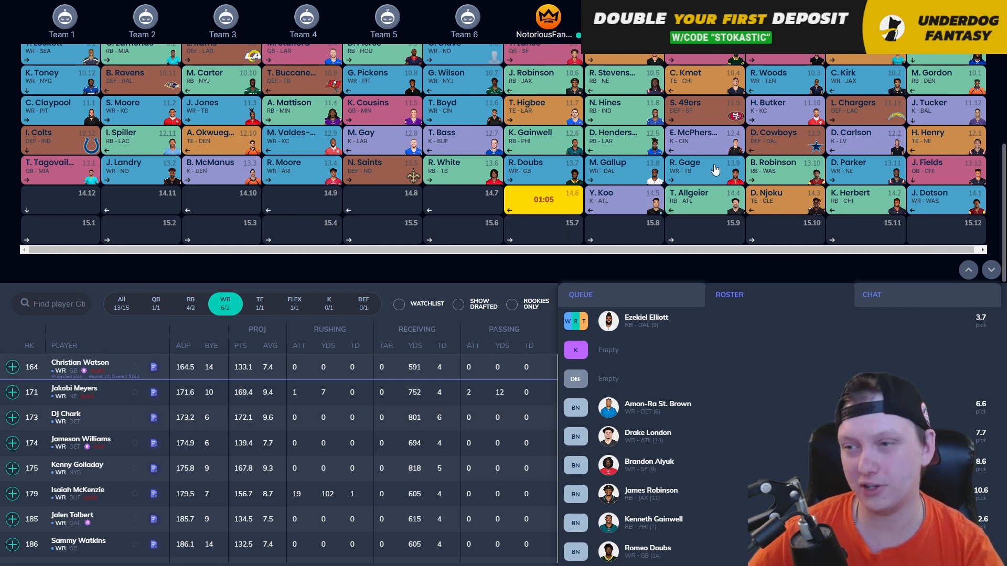
mouse_move(623, 198)
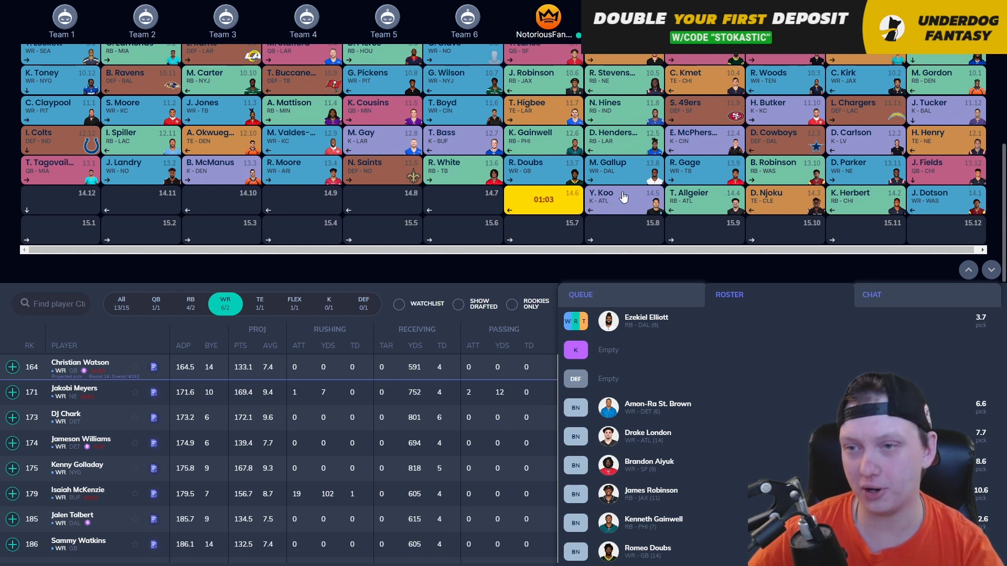
mouse_move(692, 206)
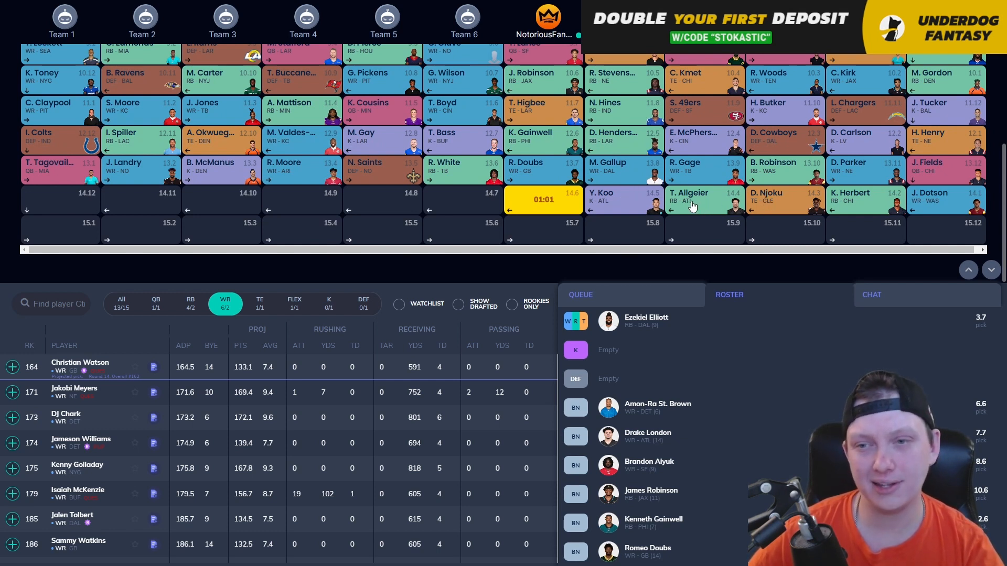
mouse_move(302, 306)
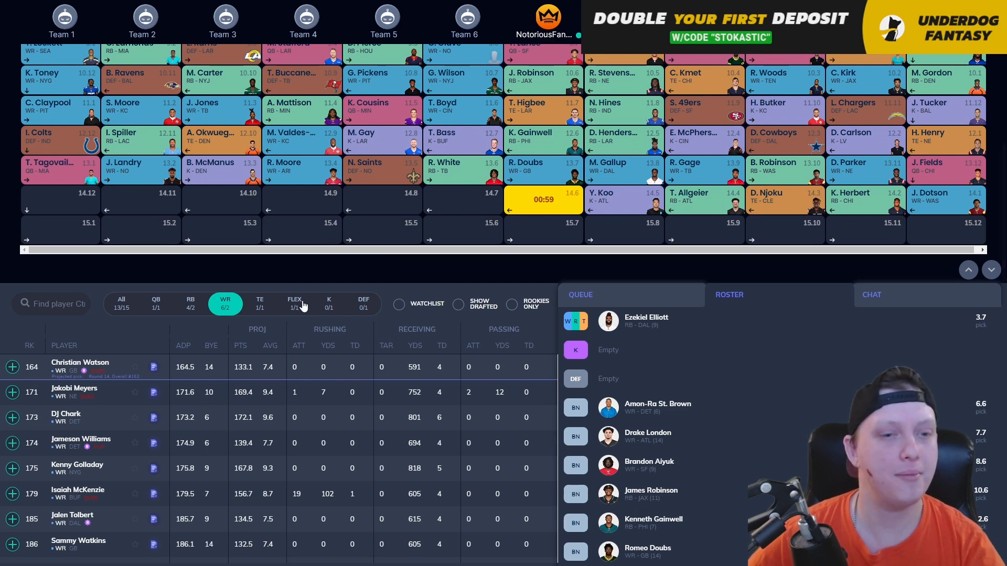
Step: Filter to team defenses and draft the Denver Broncos at pick 14.6
left_click(363, 303)
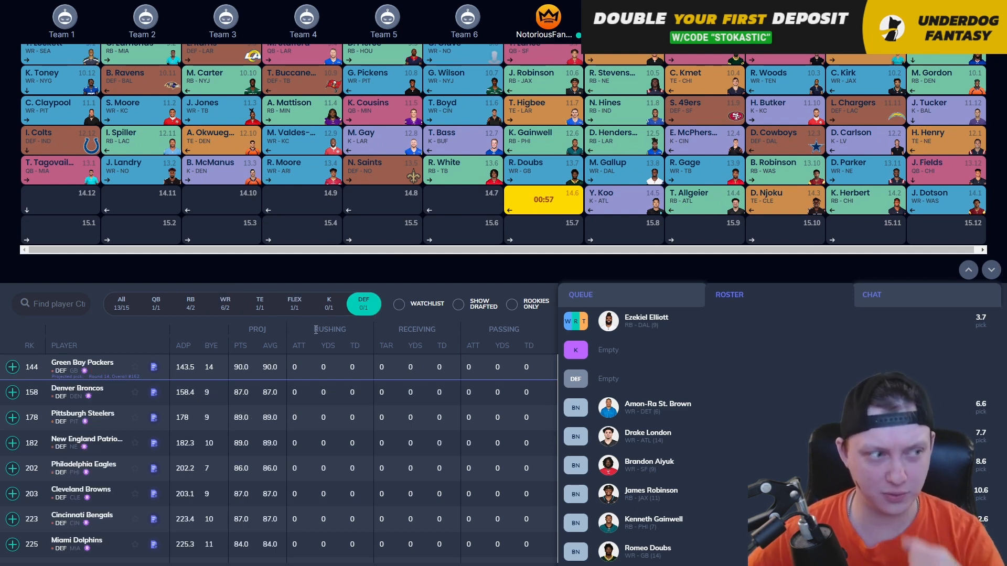
mouse_move(284, 347)
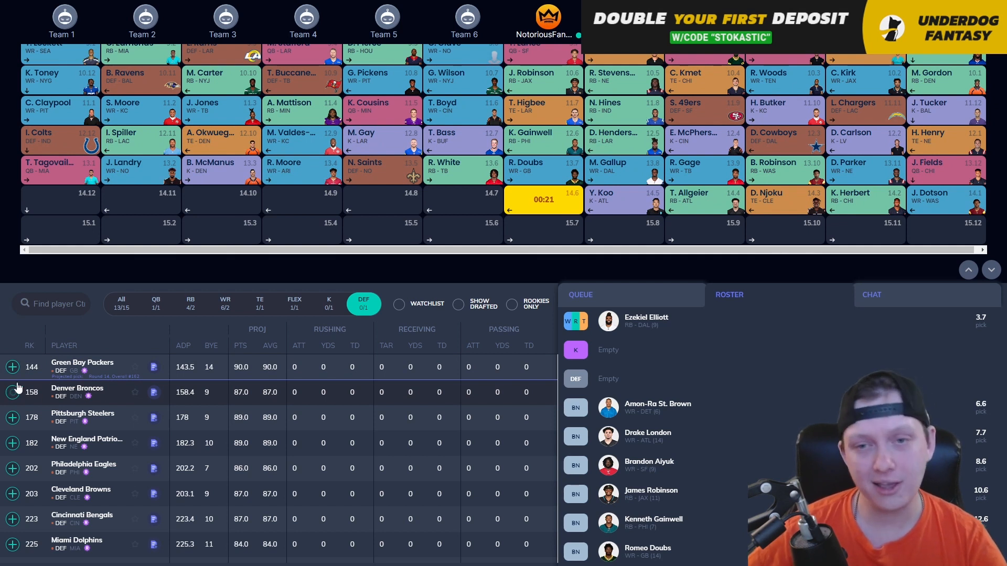
left_click(12, 391)
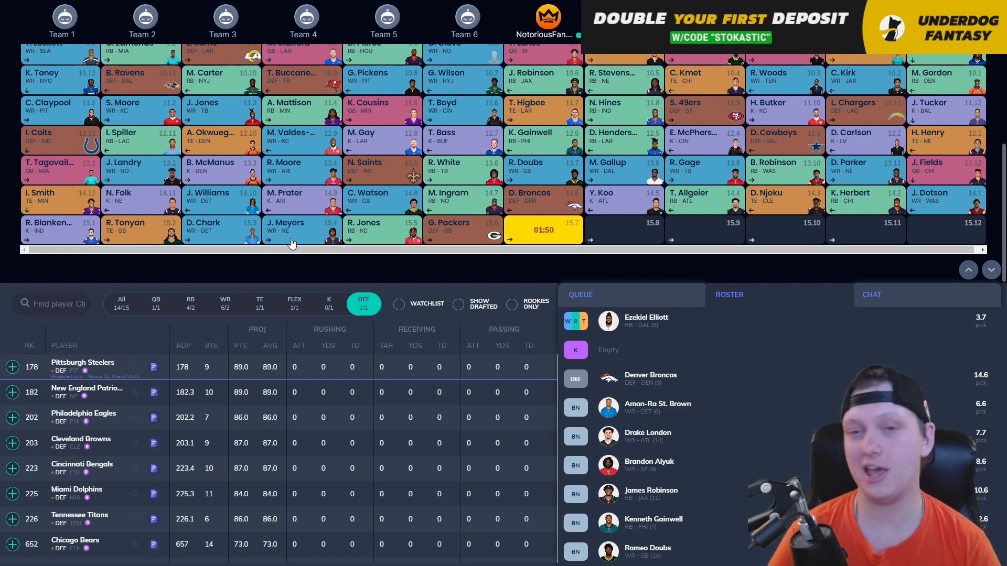
Step: Draft kicker W. Lutz at pick 15.7 to complete the 15-round board
left_click(328, 303)
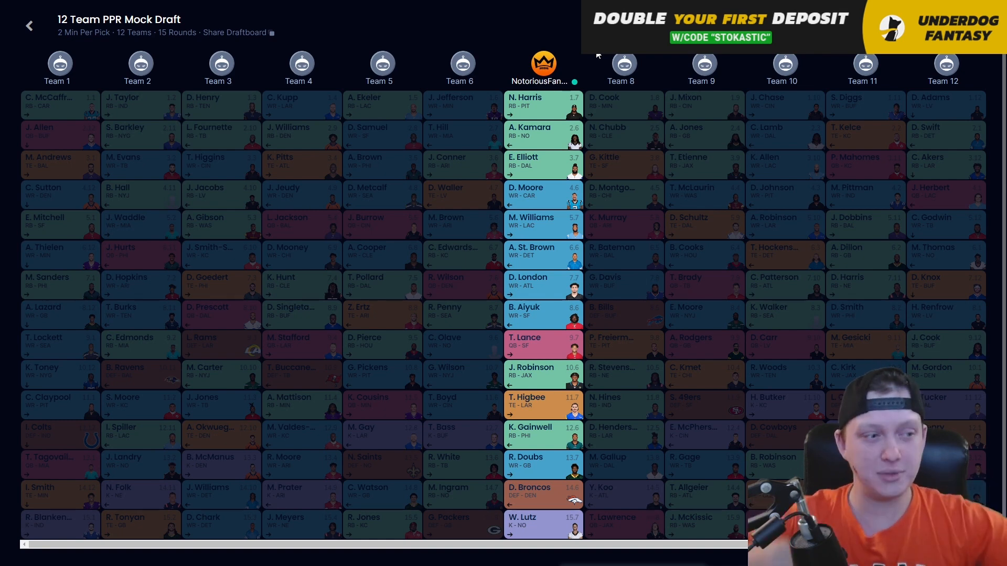
mouse_move(101, 230)
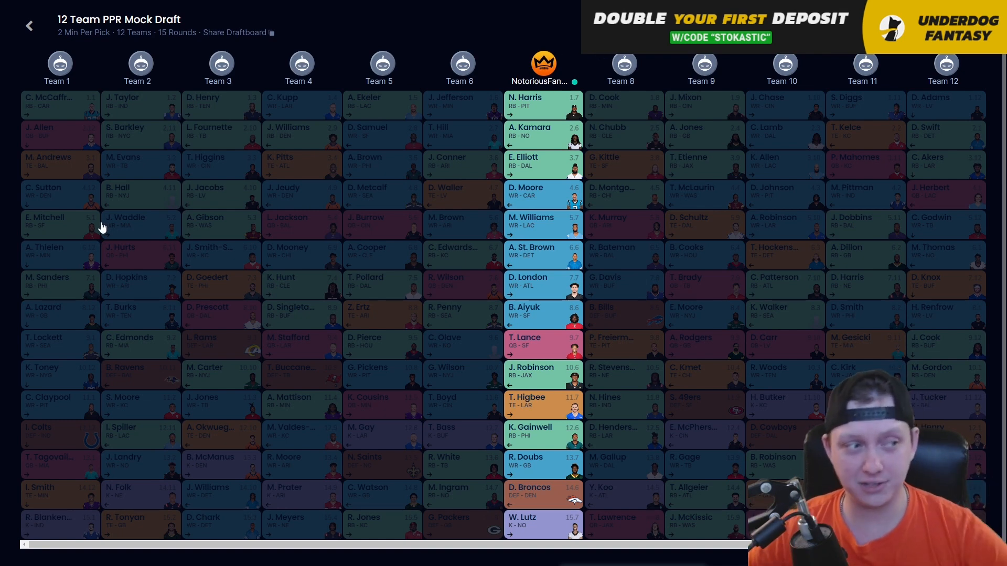